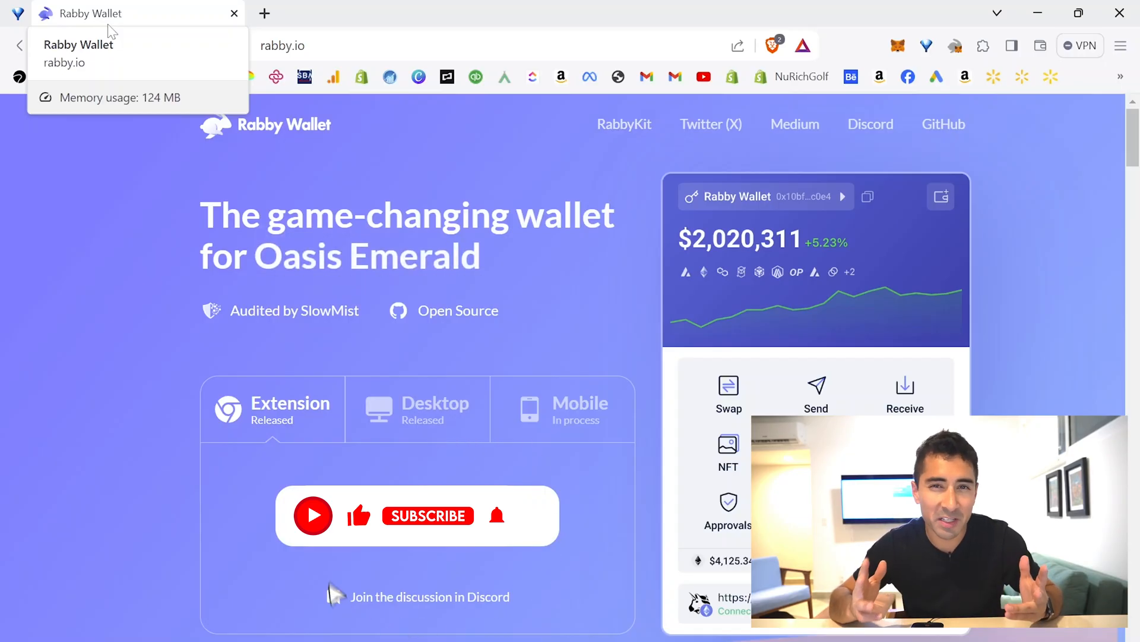
Install the Rabby Wallet extension for Chrome and pin it to the toolbar
click(428, 516)
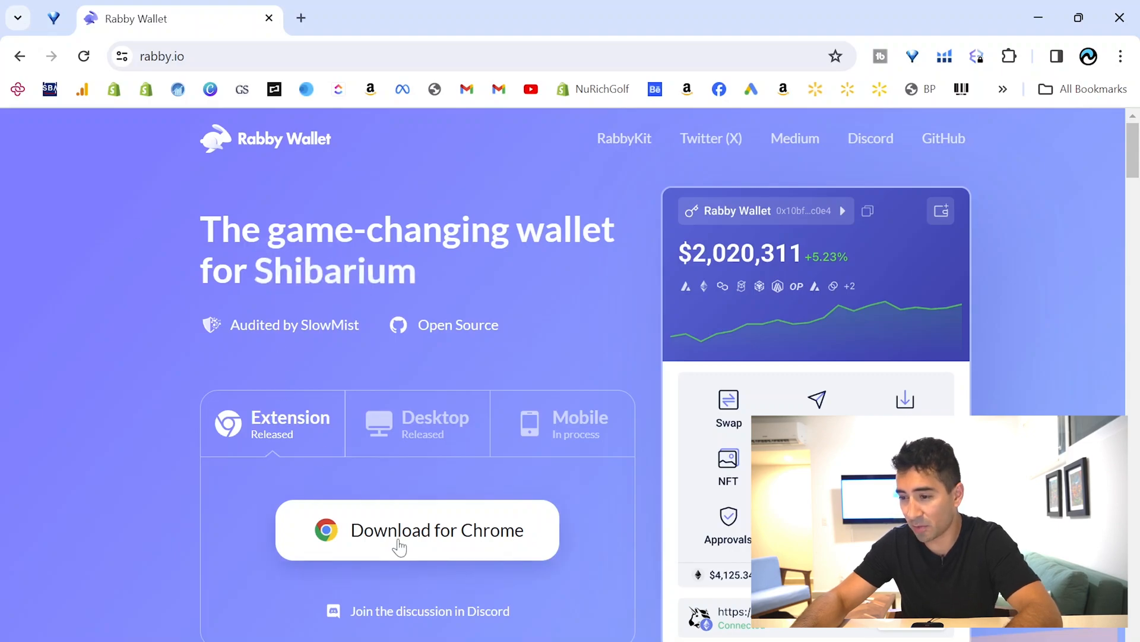
click(399, 547)
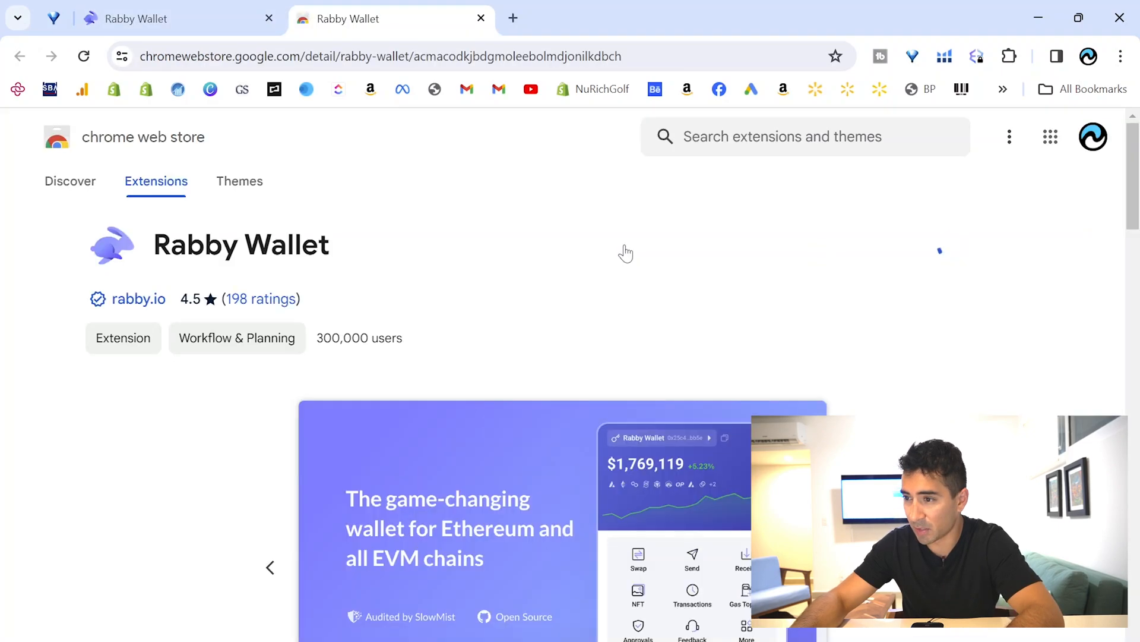
click(1009, 56)
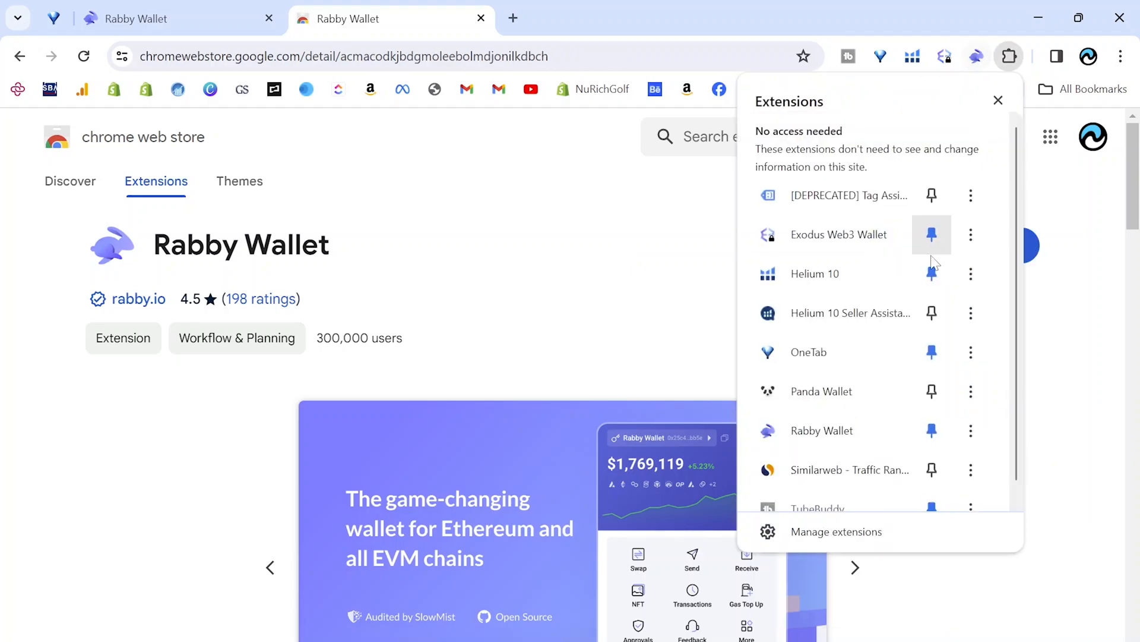
click(998, 99)
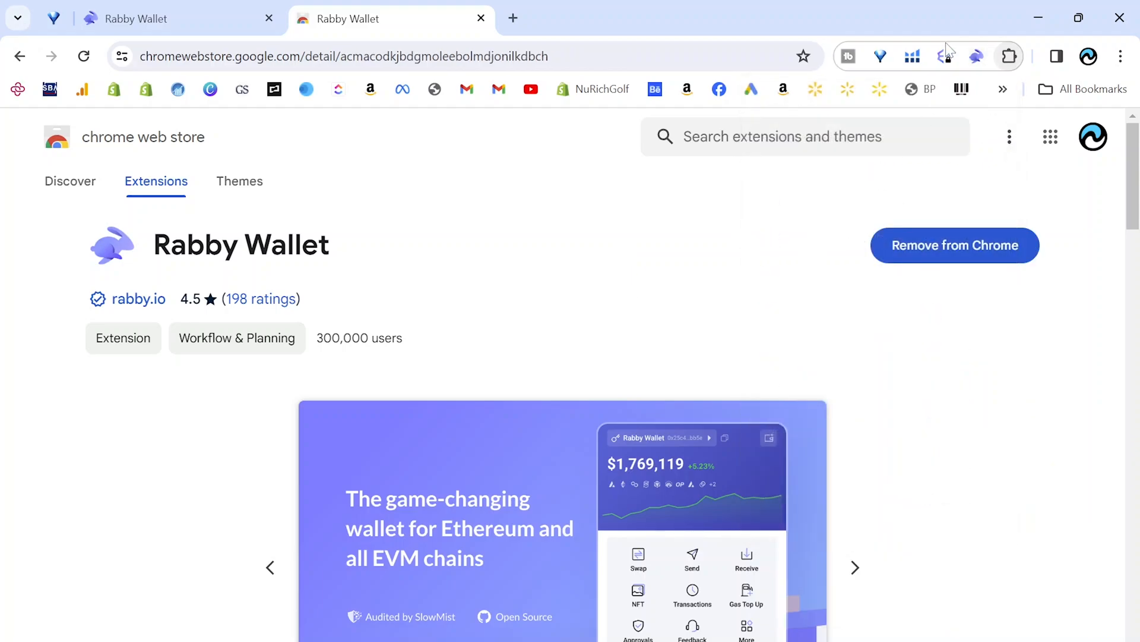
Launch Rabby Wallet and begin onboarding to create a new seed phrase wallet
click(976, 57)
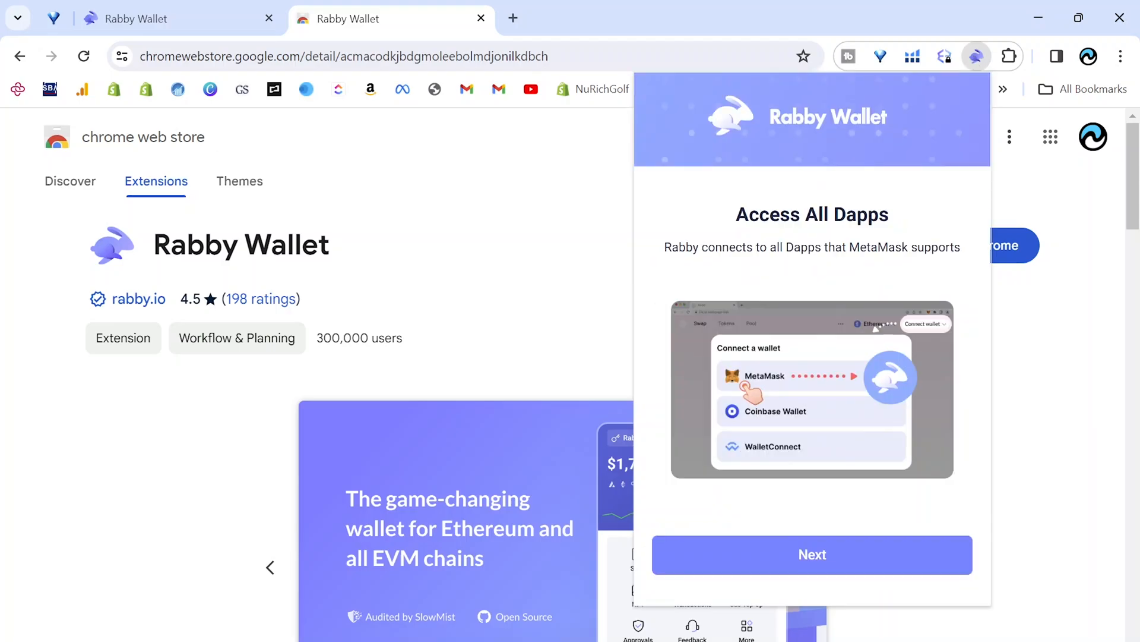
click(812, 554)
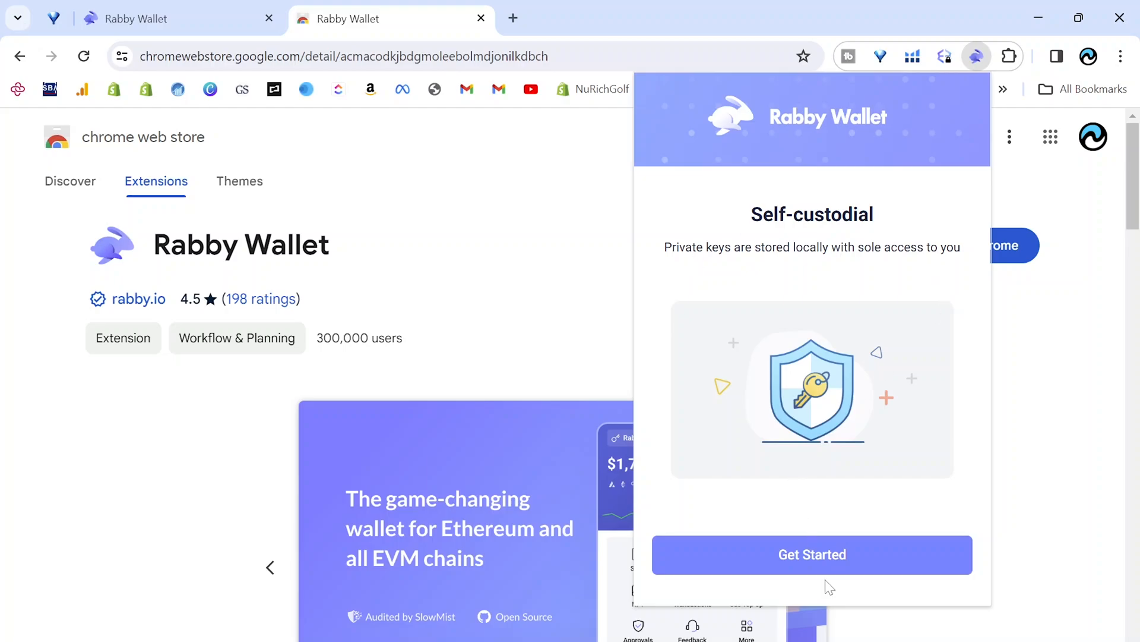
click(812, 554)
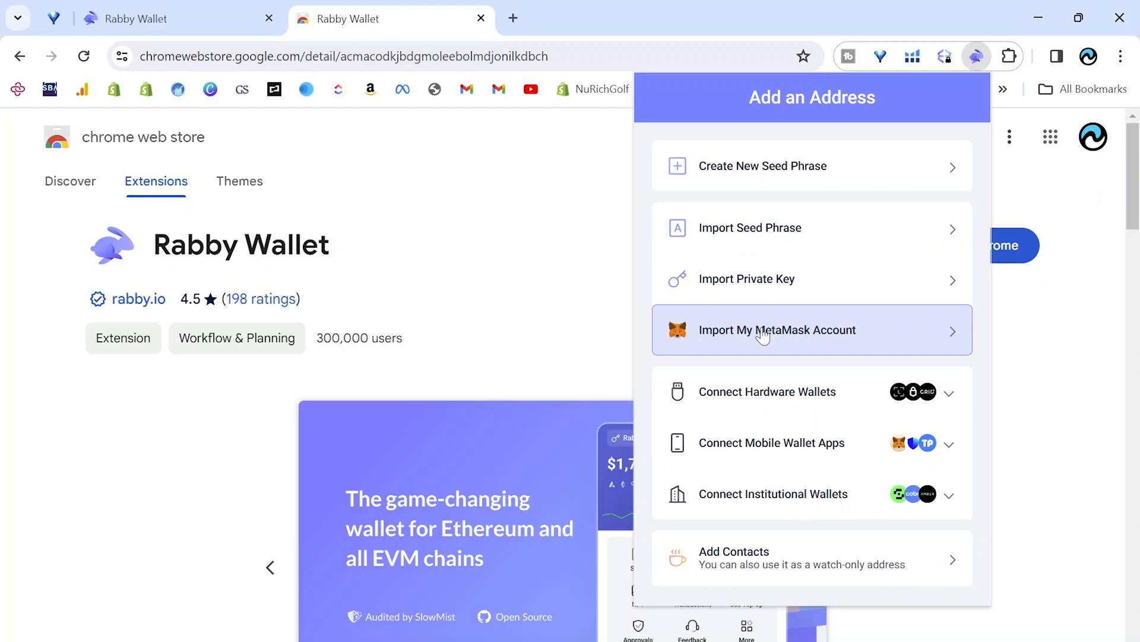
mouse_move(749, 338)
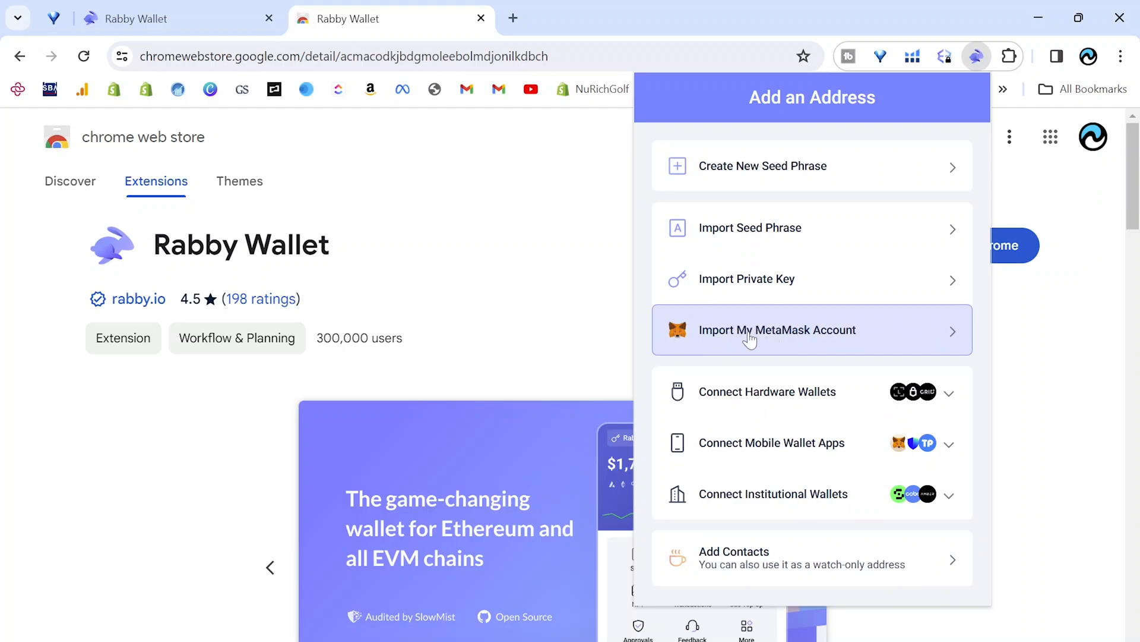
mouse_move(755, 340)
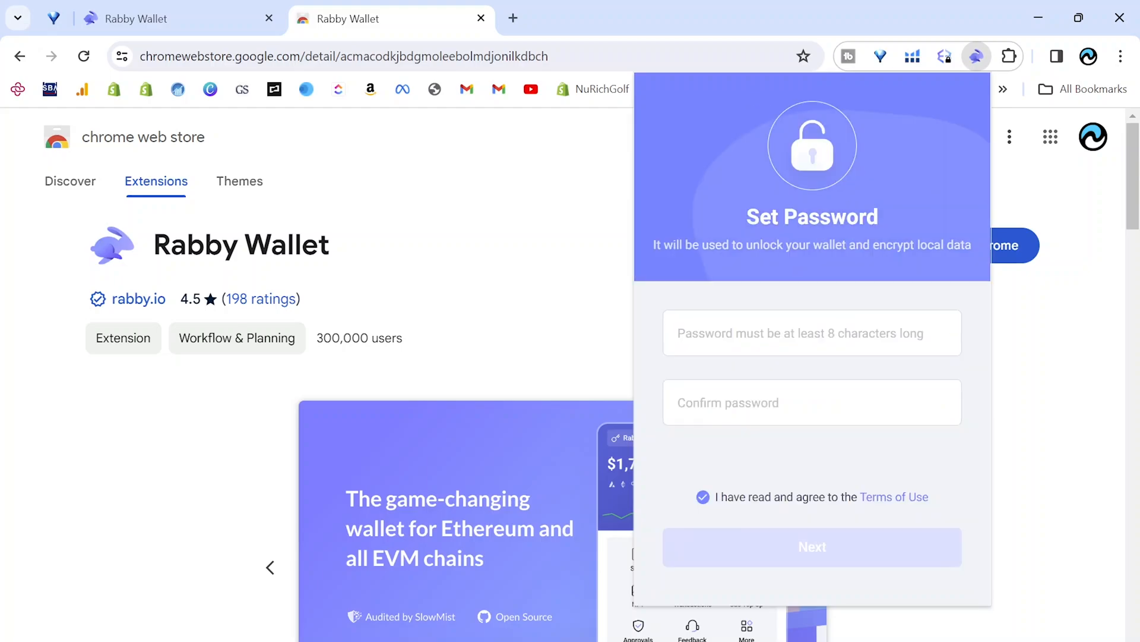
Submit the wallet password, reveal the twelve-word seed phrase, and confirm it's saved
click(812, 332)
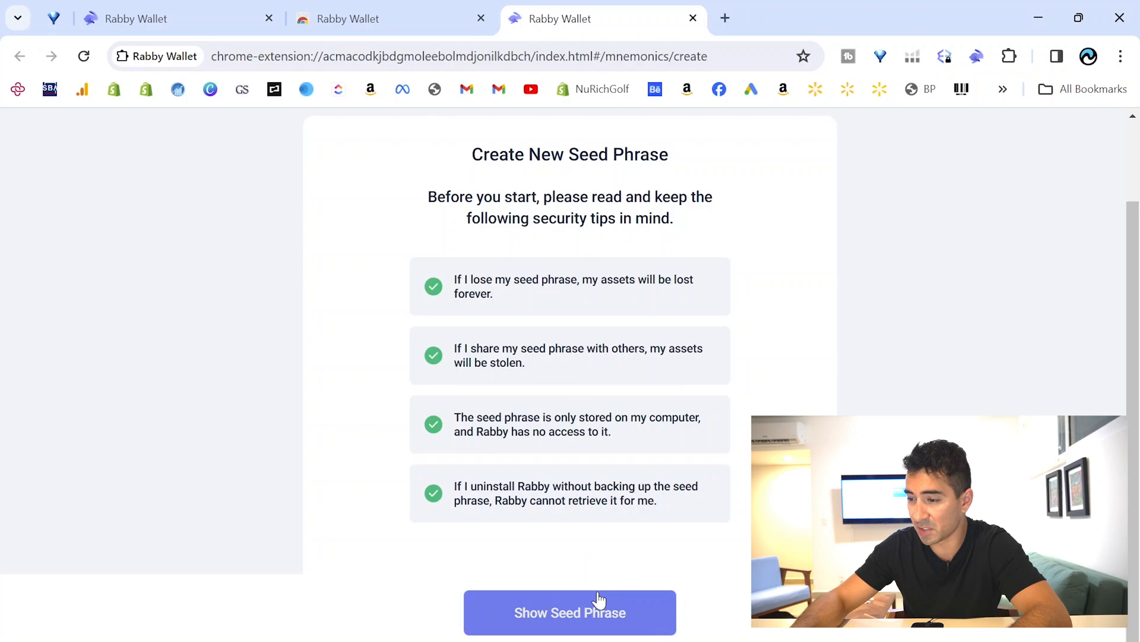
click(570, 612)
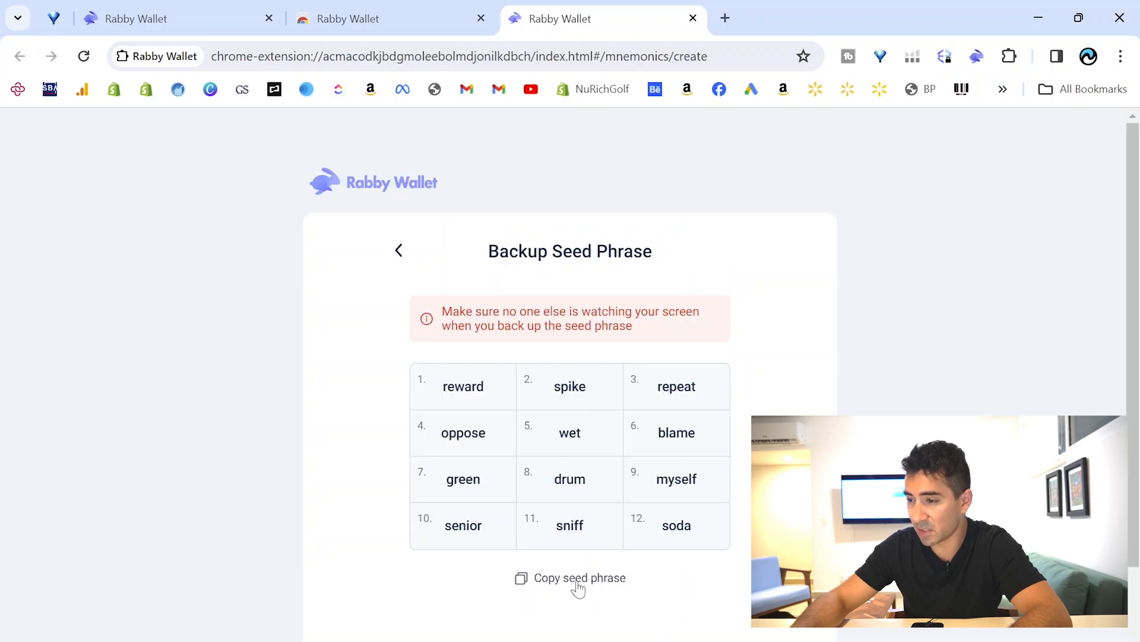
scroll(down, 3)
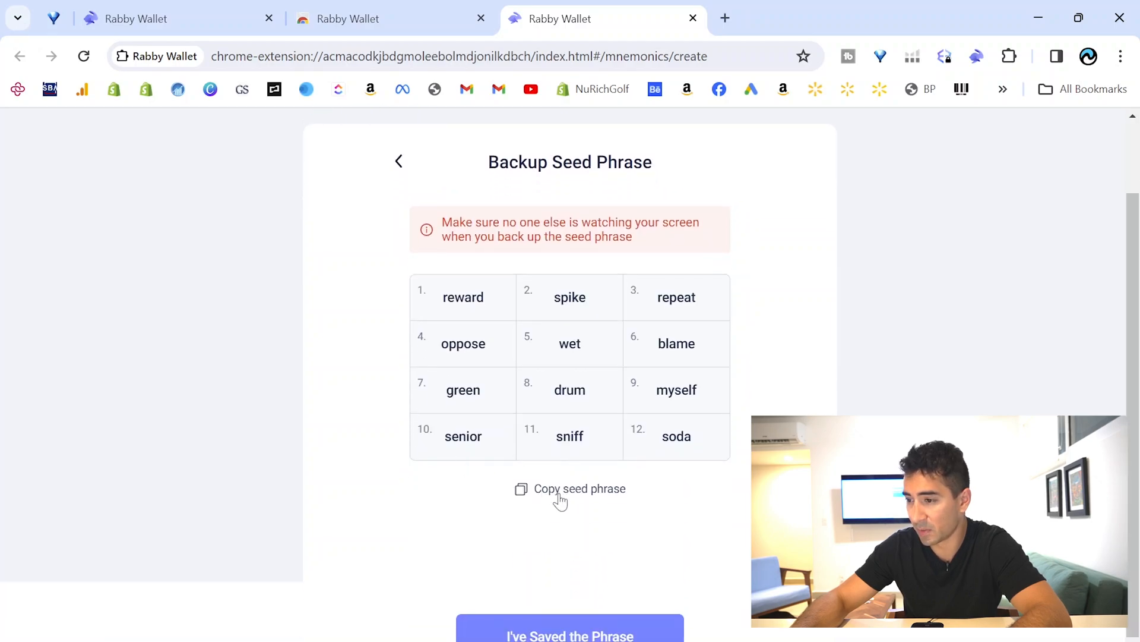
mouse_move(652, 373)
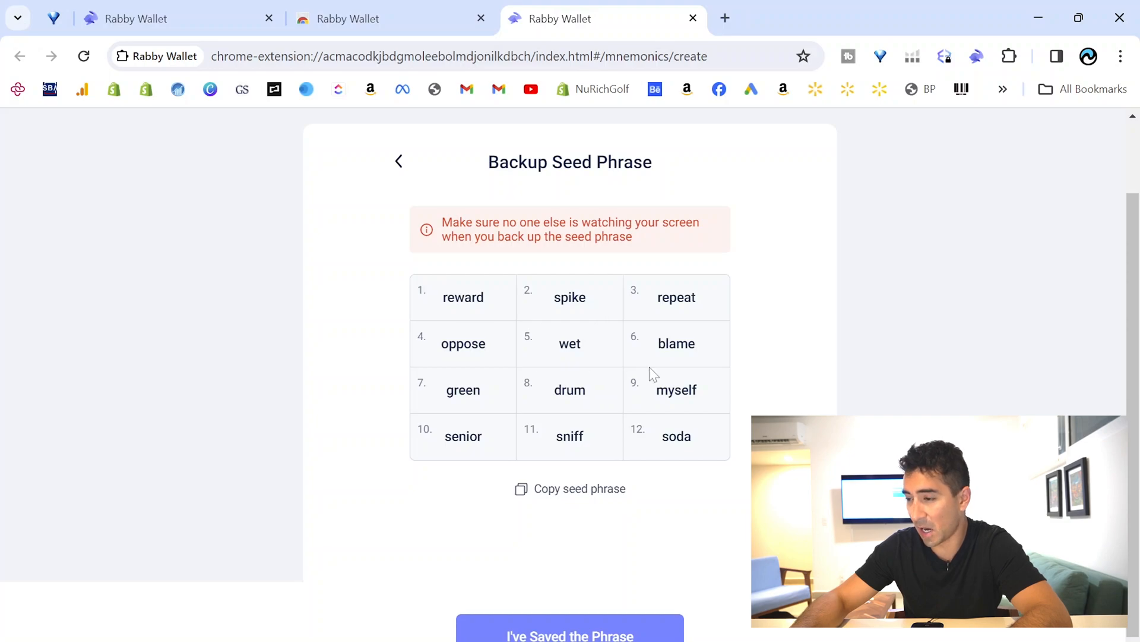
mouse_move(614, 449)
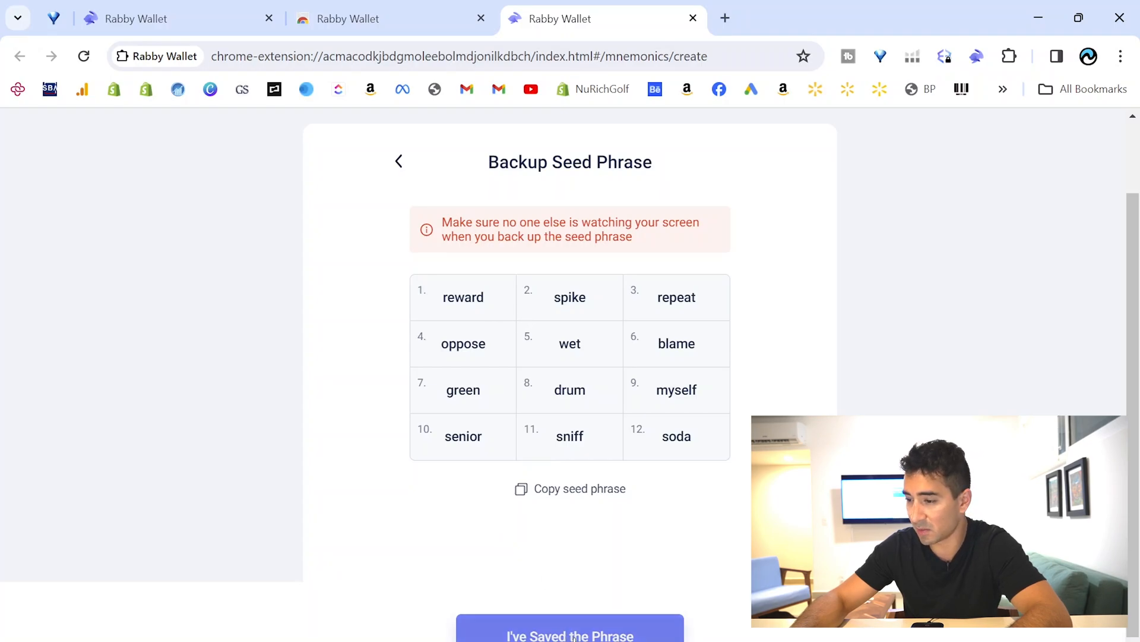
click(570, 633)
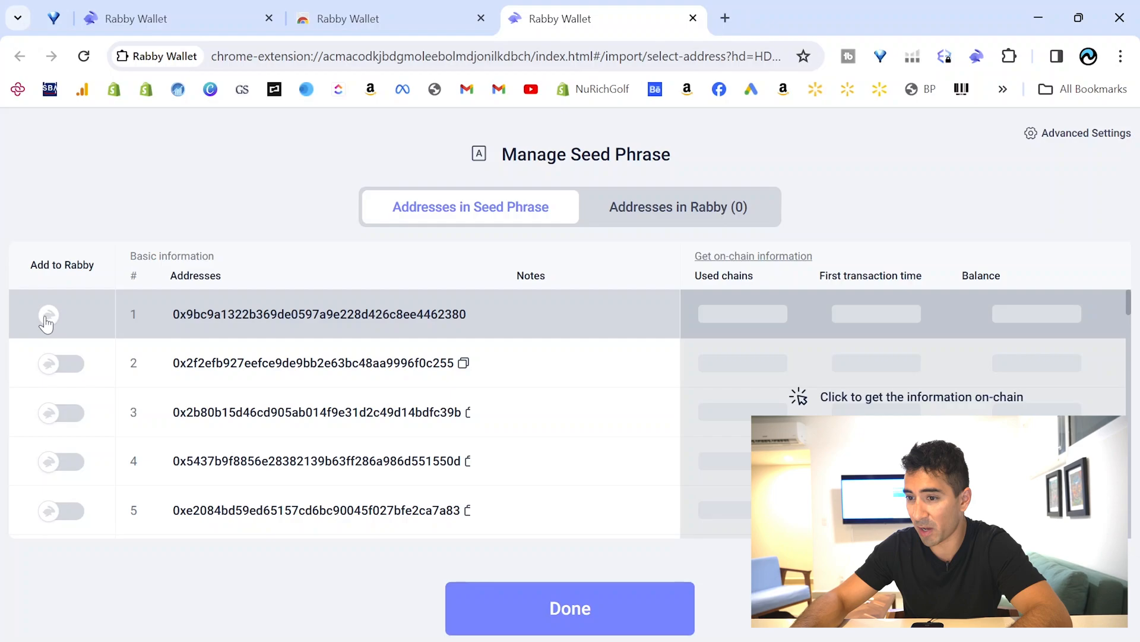
Toggle on the first and second derived addresses to add them to Rabby
click(47, 314)
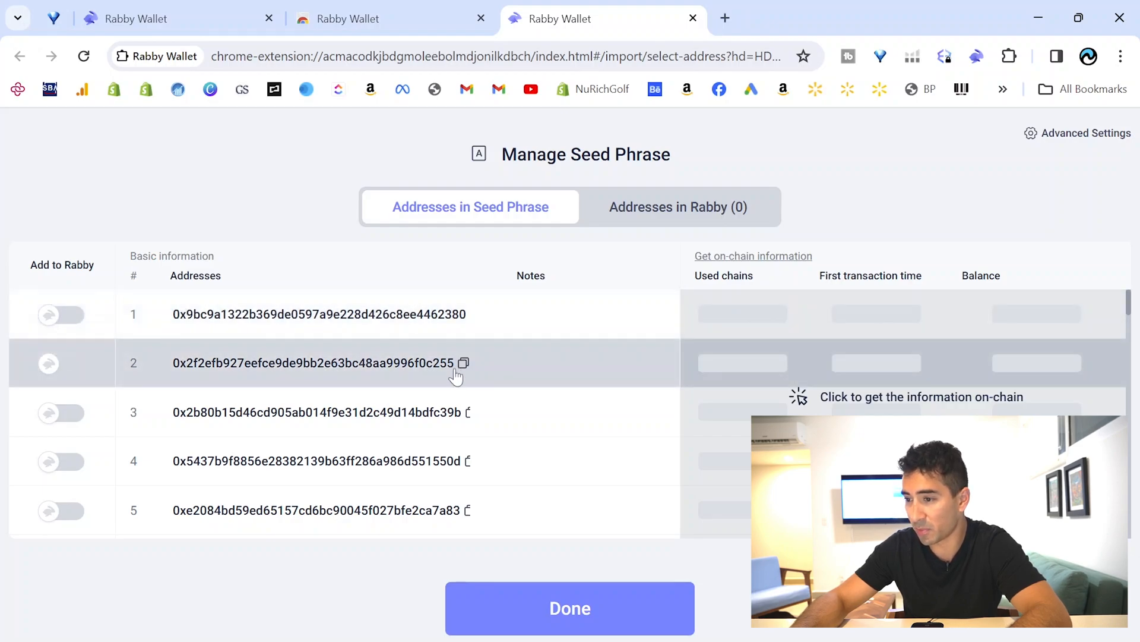
click(59, 314)
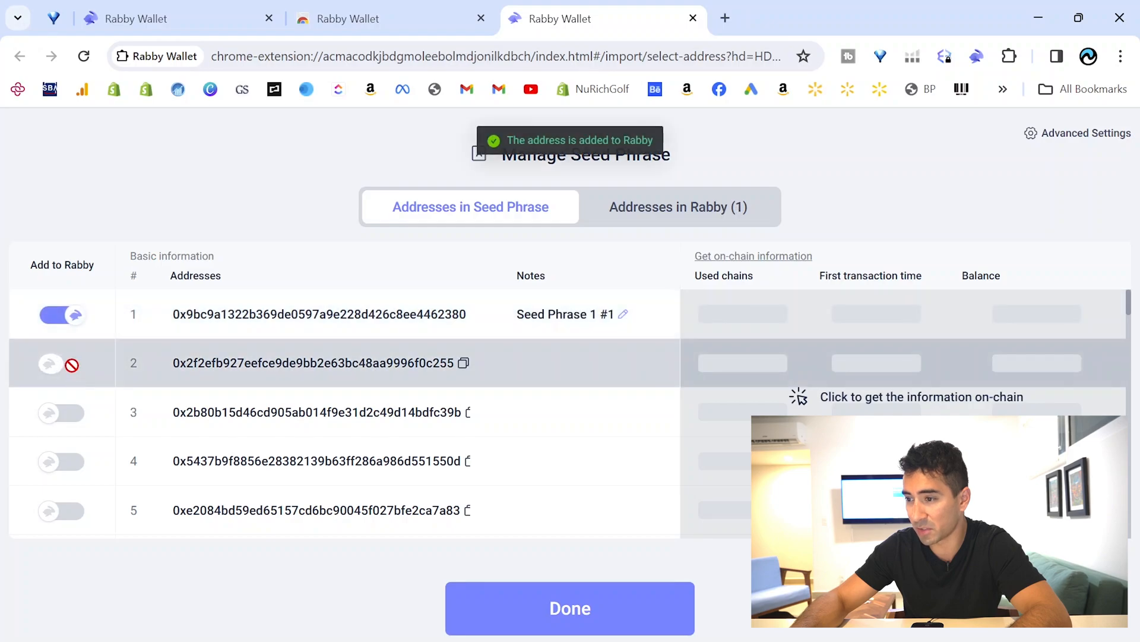
click(61, 364)
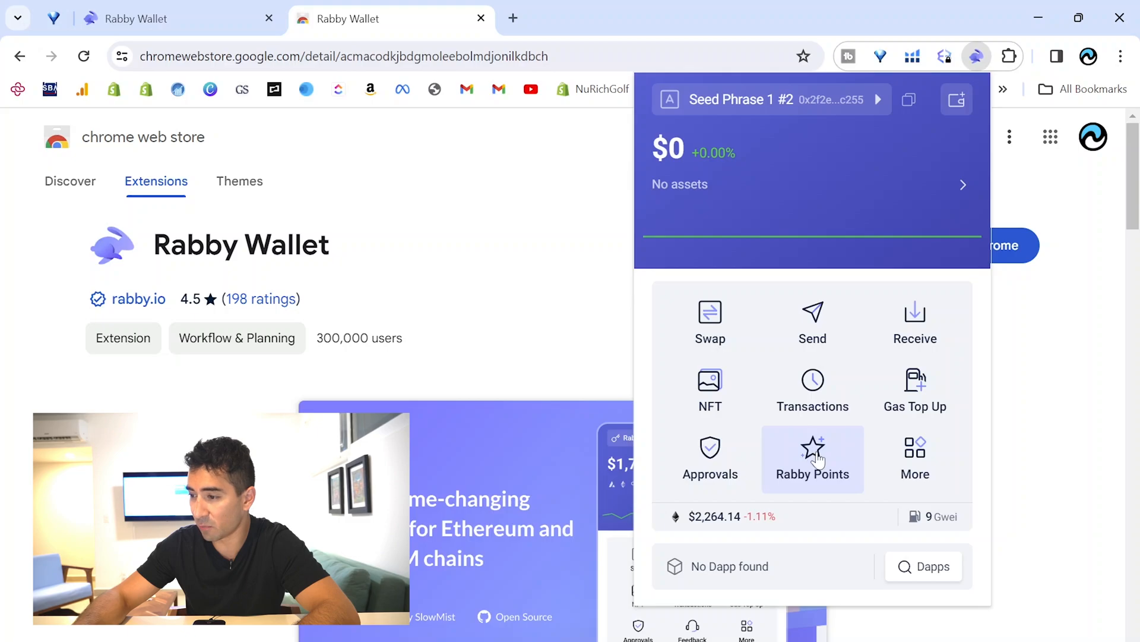
Claim the initial Rabby Points with referral code KYSP and sign the claim message
click(812, 449)
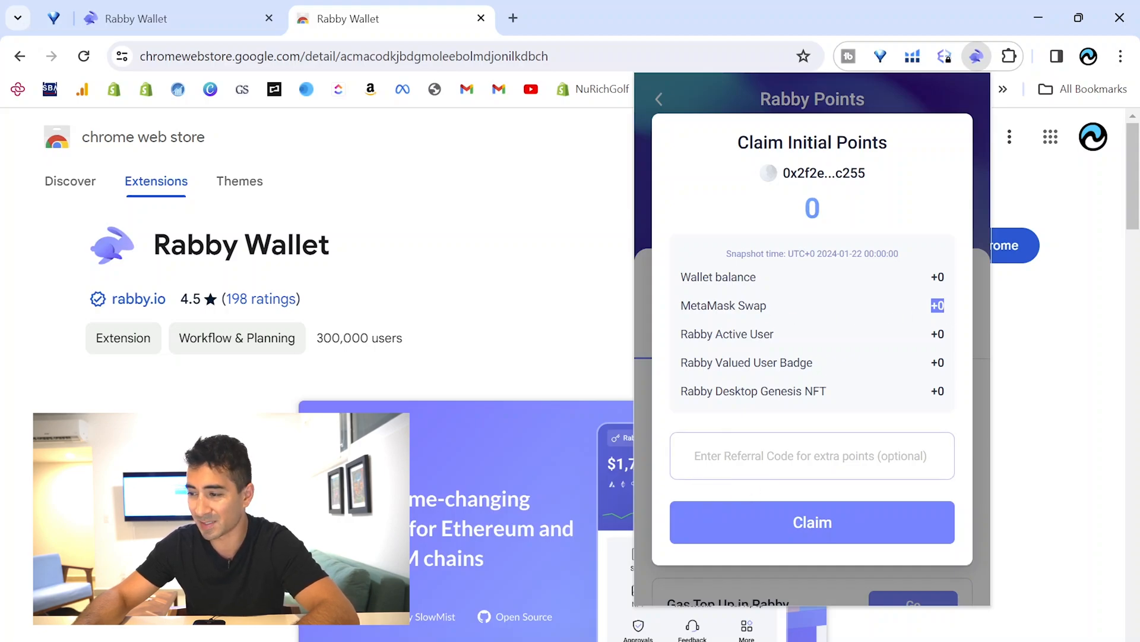
click(812, 456)
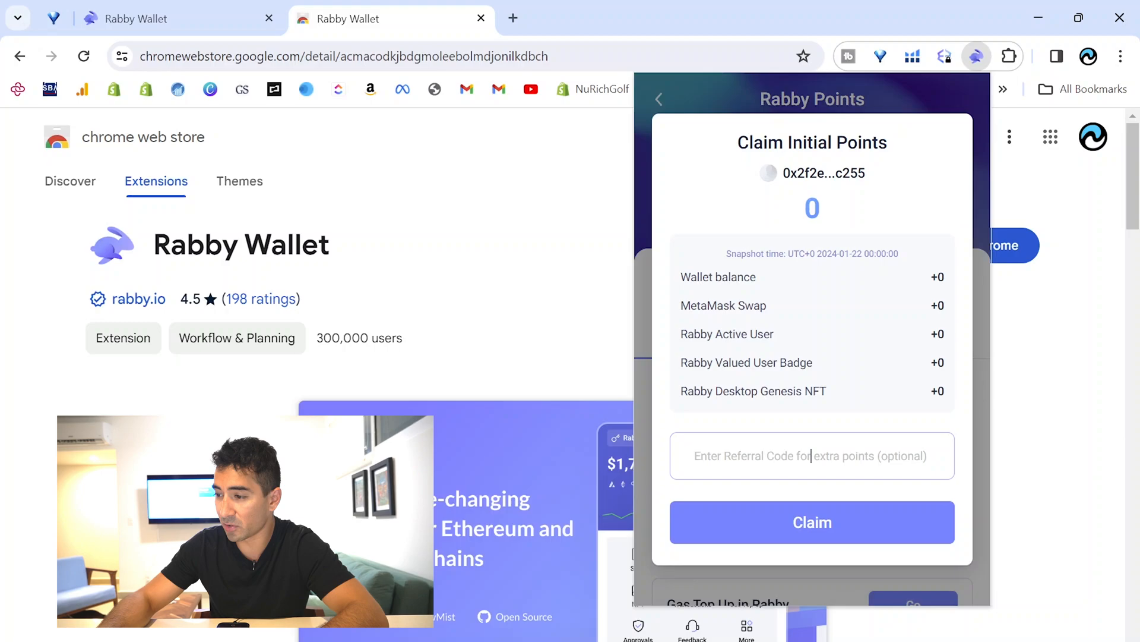
text(KYSPECTOR)
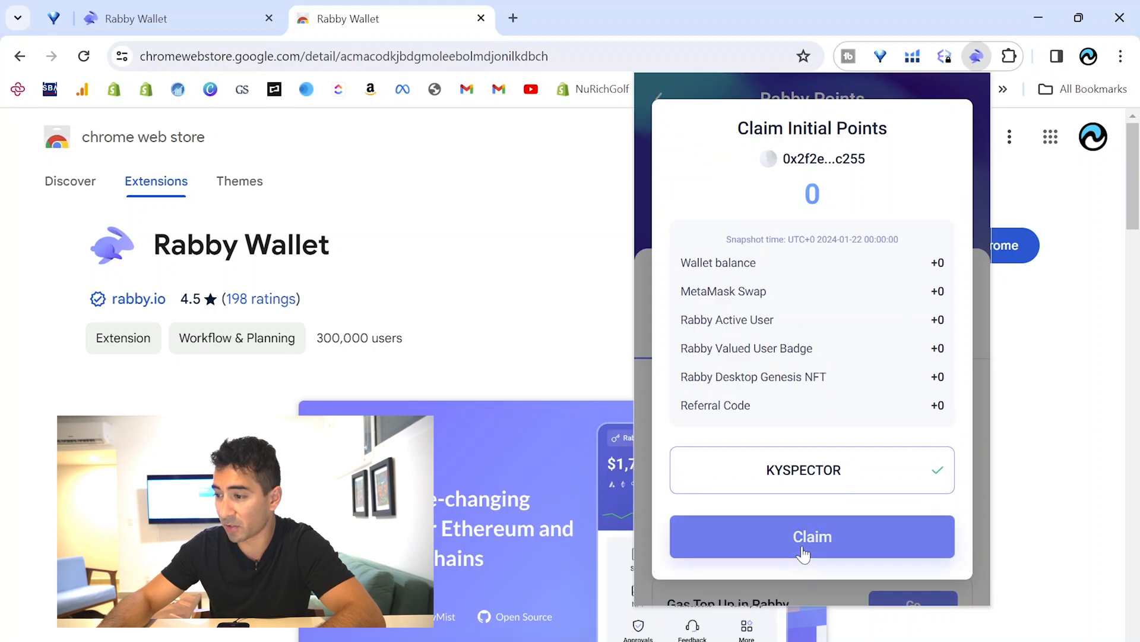
click(813, 536)
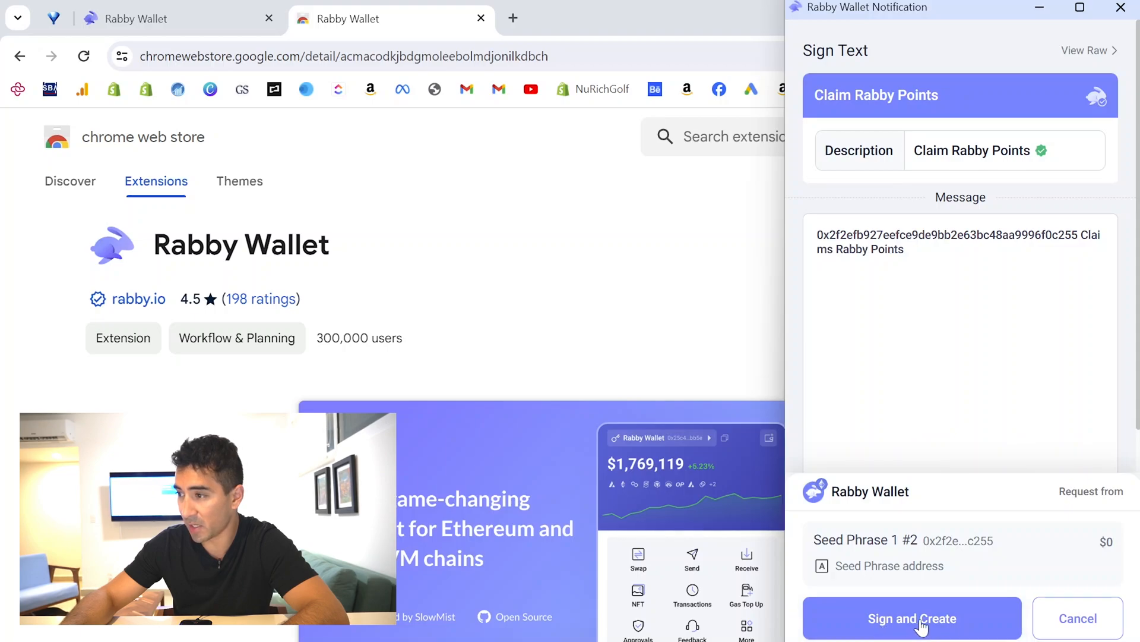
click(912, 617)
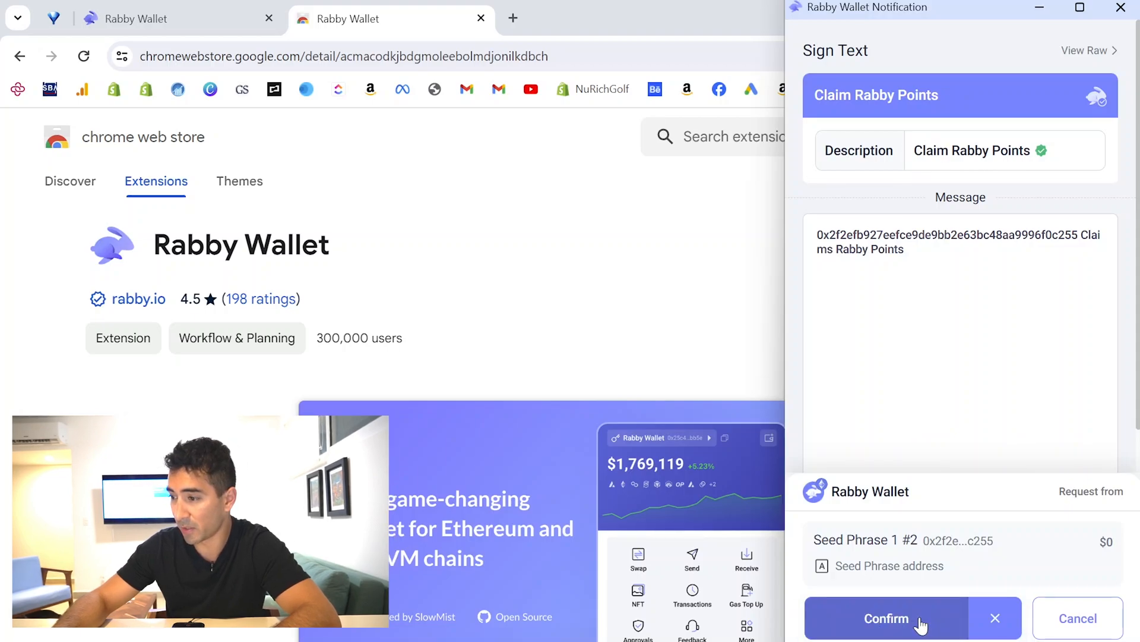
click(886, 618)
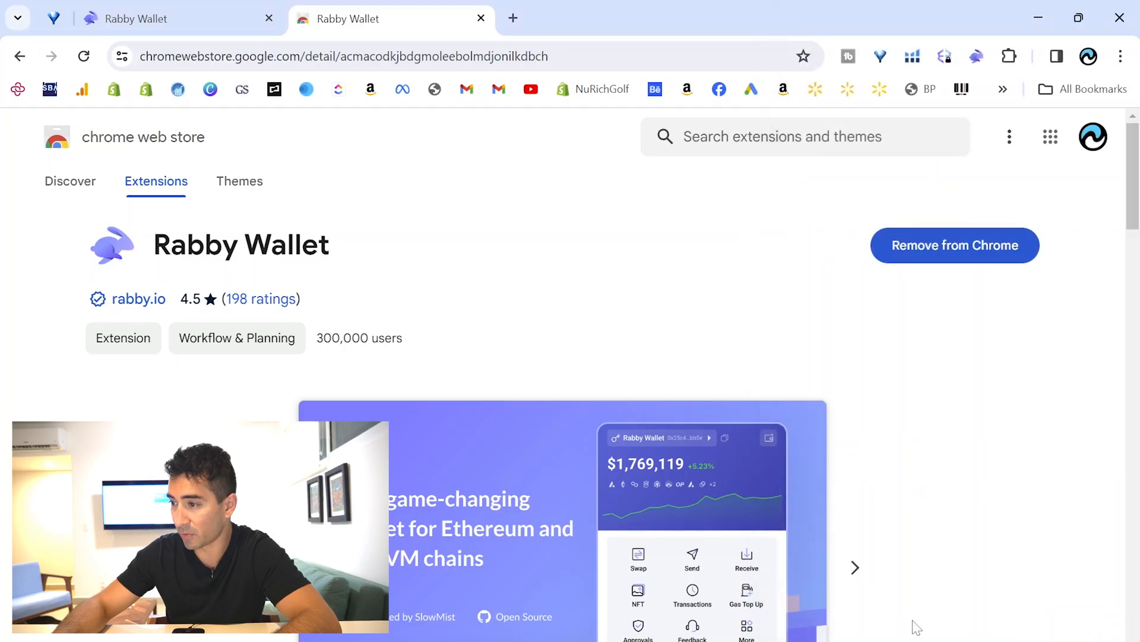
Start claiming the Rabby badge from the extension and go to its DeBank page
click(976, 57)
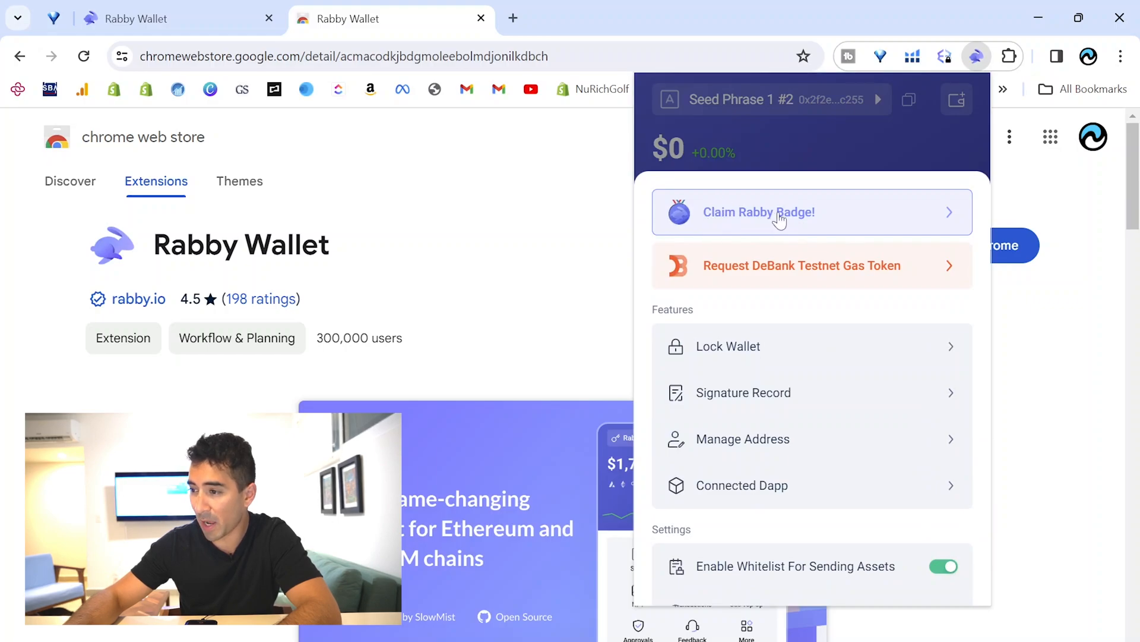
click(779, 212)
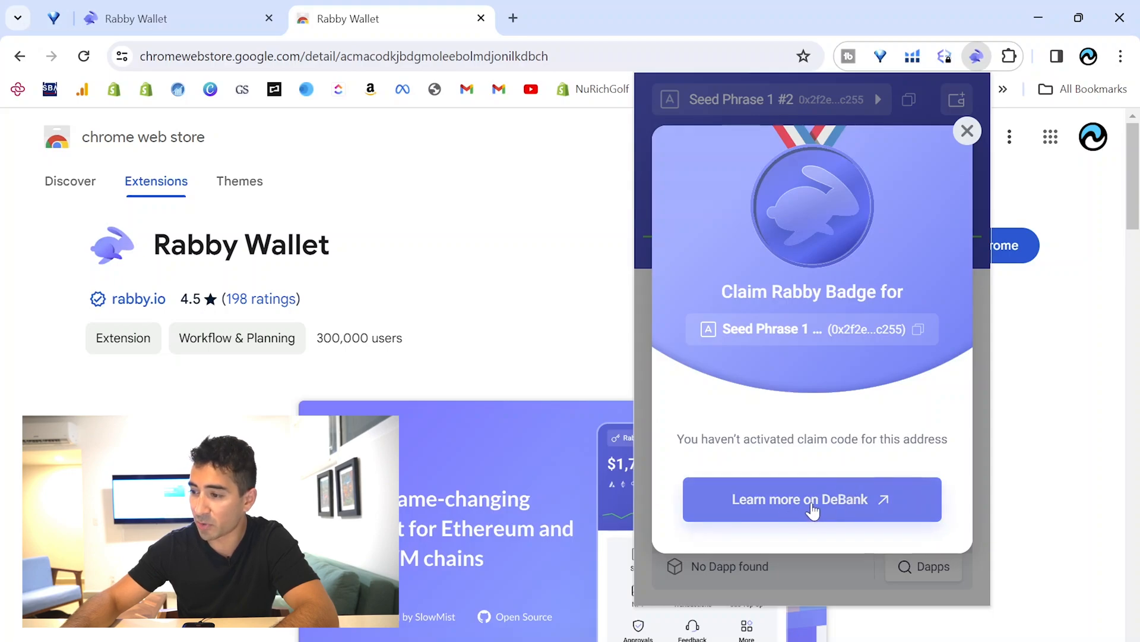
click(812, 499)
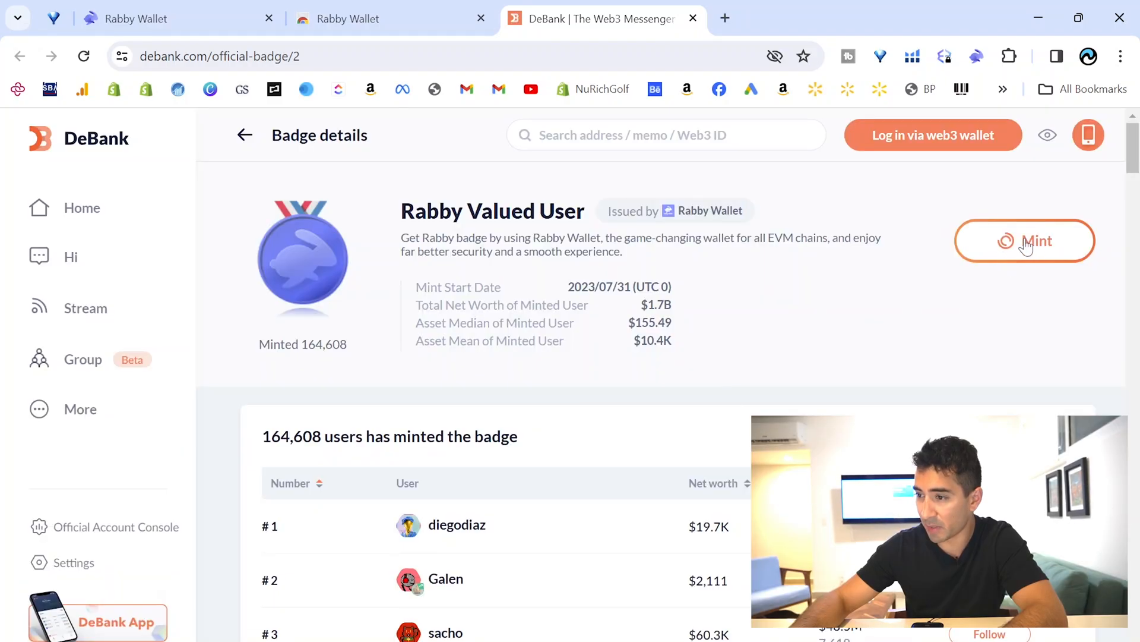
Start minting the badge and approve connecting Rabby Wallet to debank.com
click(1025, 240)
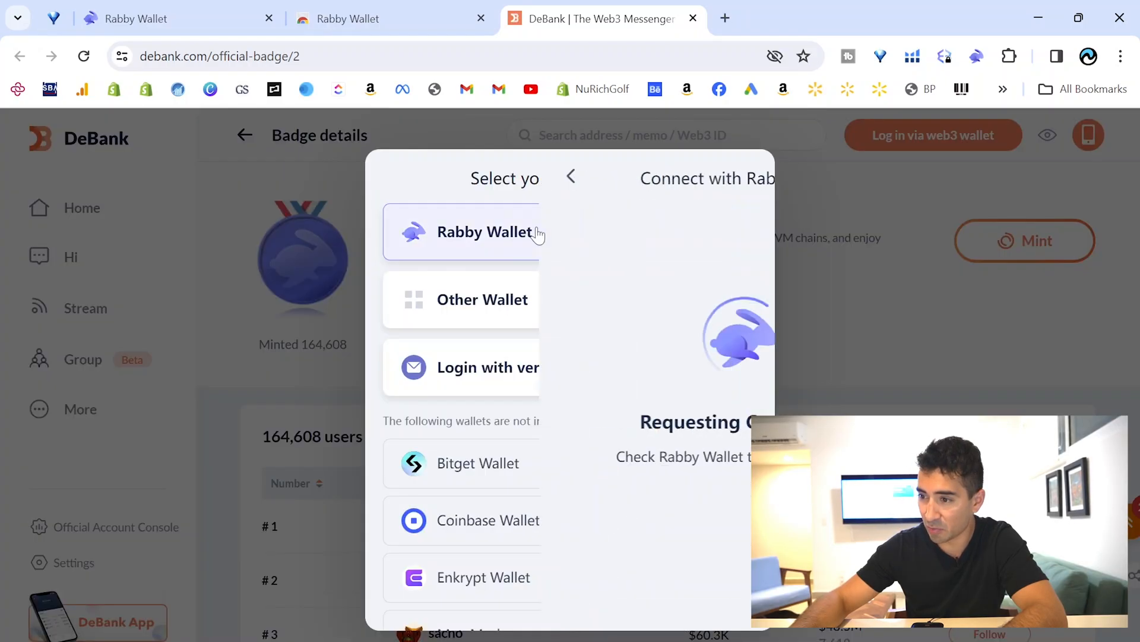
click(483, 232)
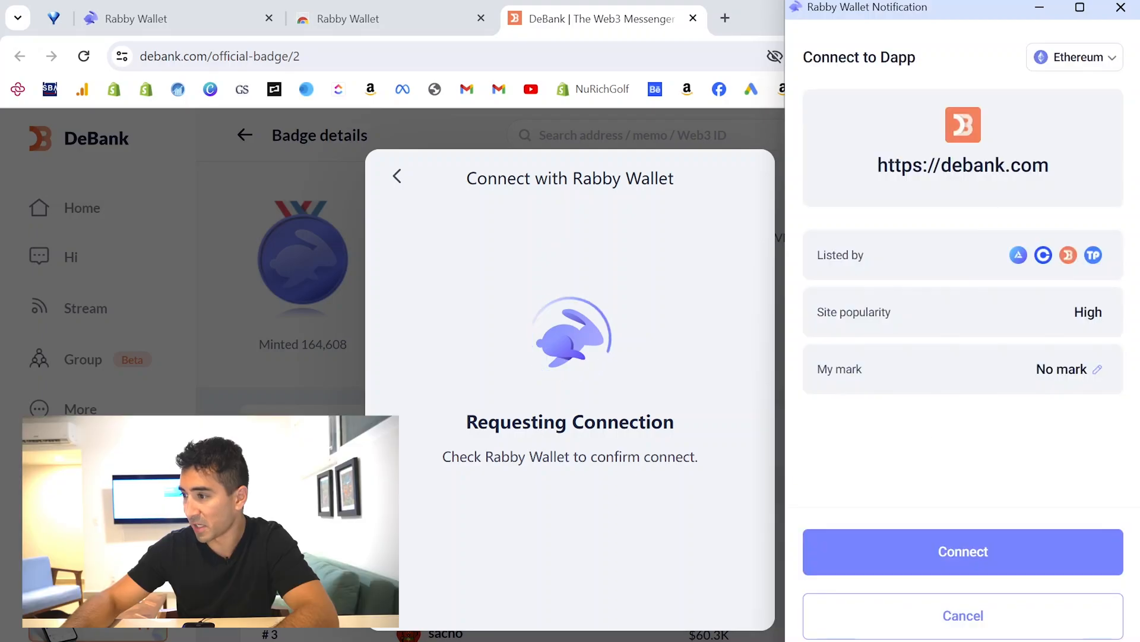
click(963, 552)
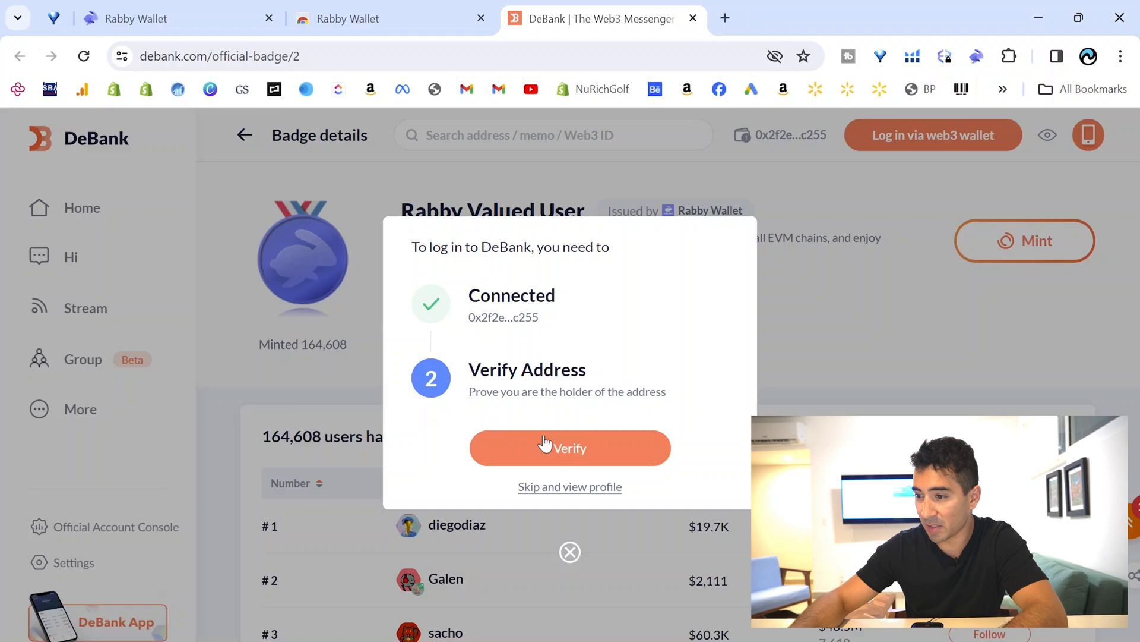
Verify the connected address by solving the reCAPTCHA and signing the verification message
click(571, 448)
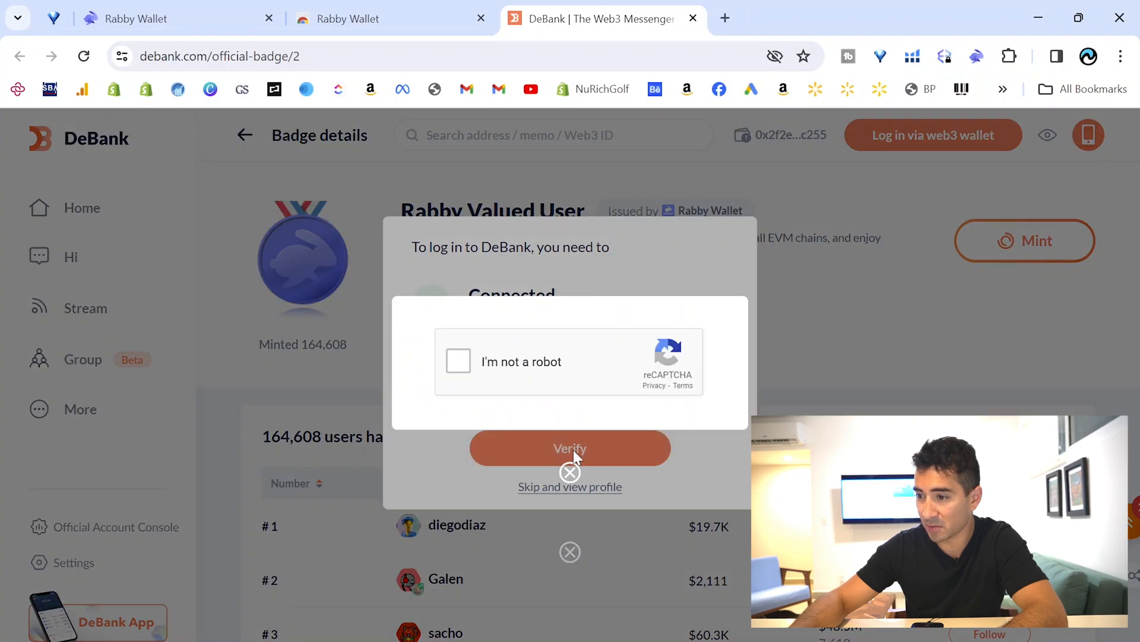
click(458, 361)
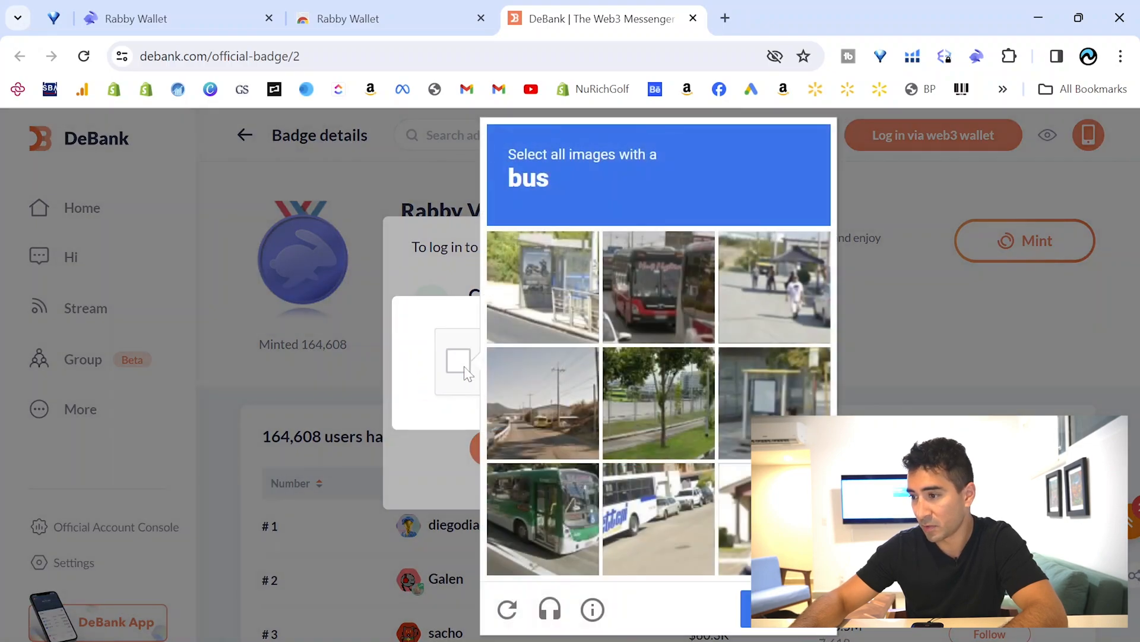
click(542, 519)
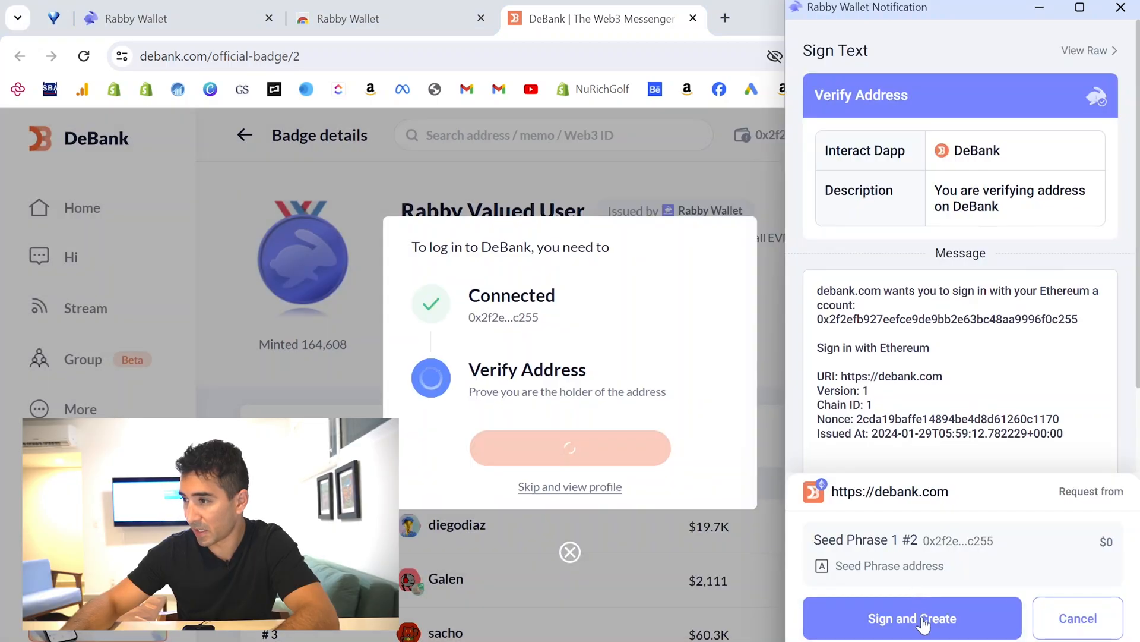
click(911, 618)
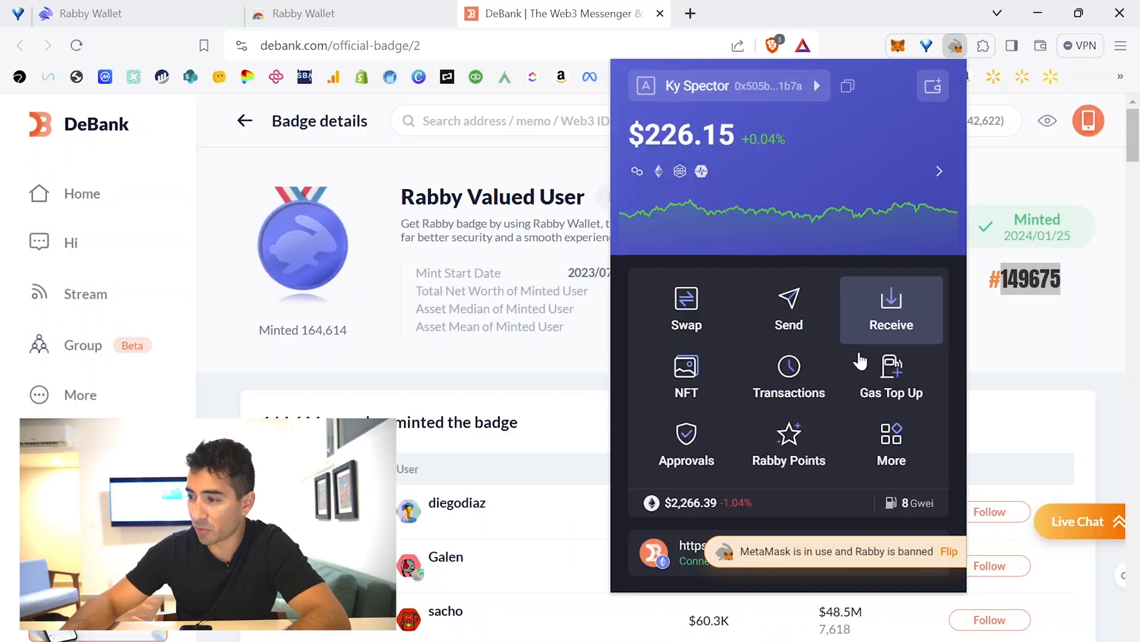
mouse_move(891, 446)
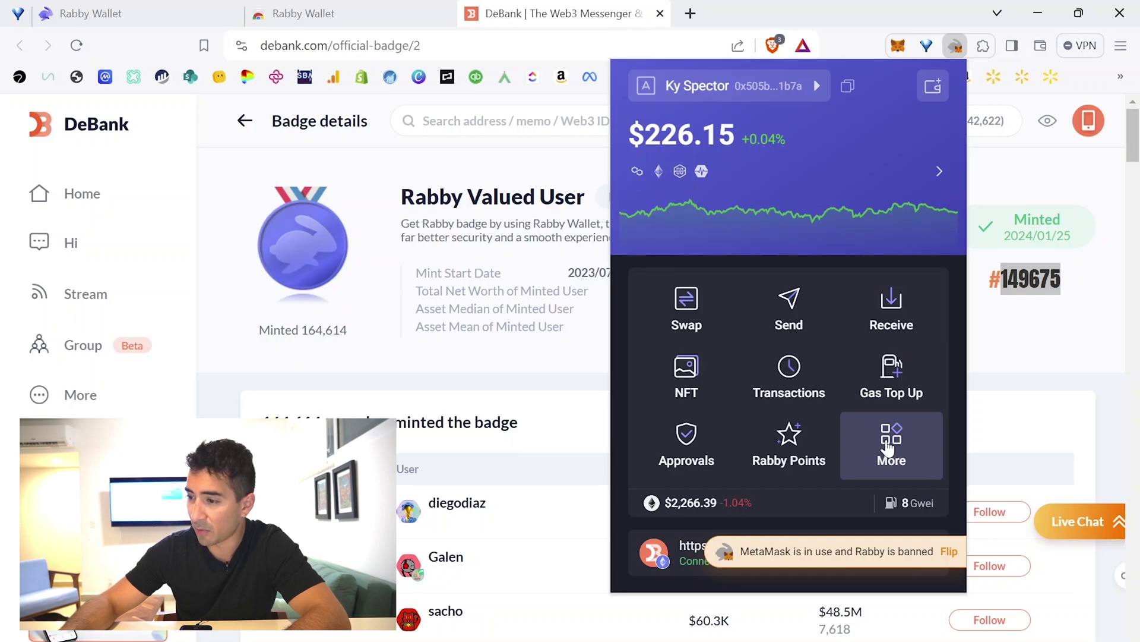
Open More wallet features and dismiss the badge Claim Success message
click(891, 445)
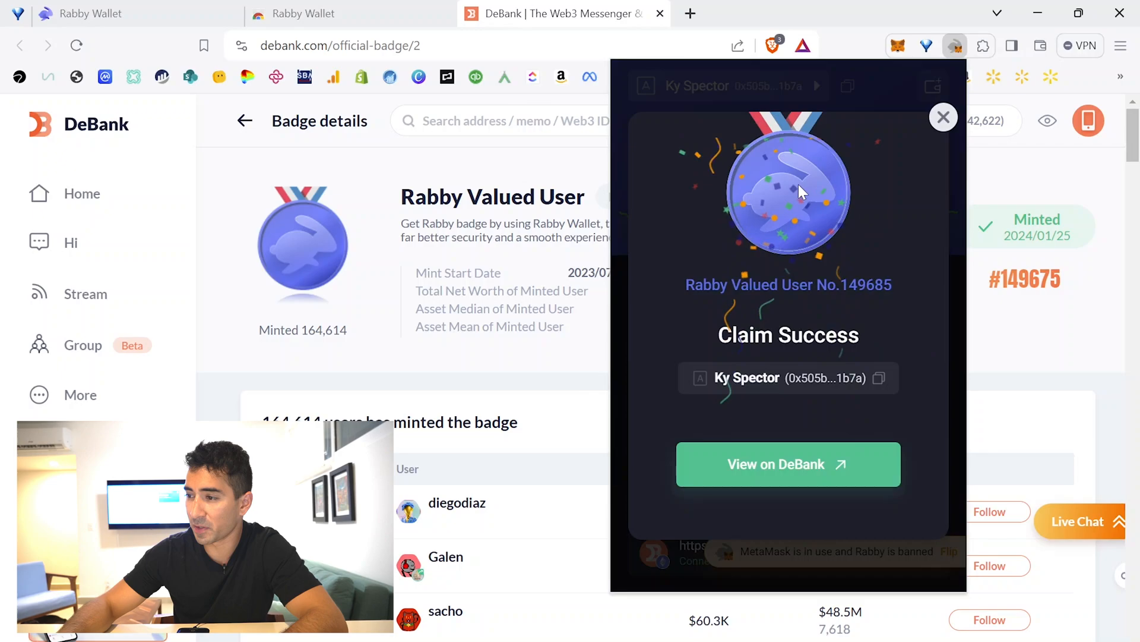
mouse_move(892, 142)
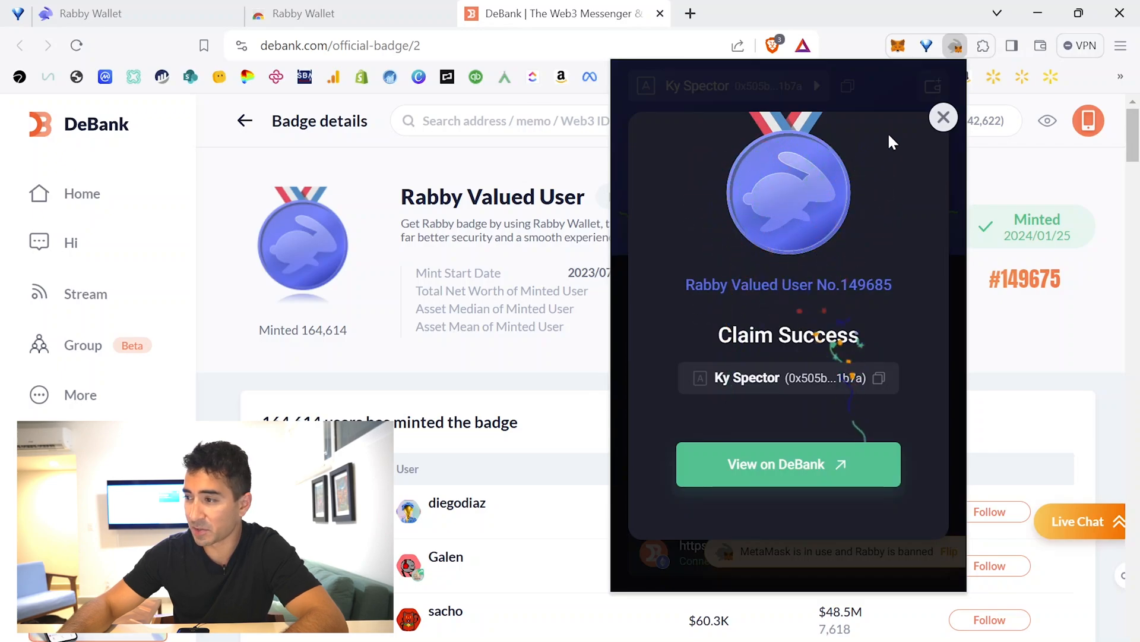
click(944, 117)
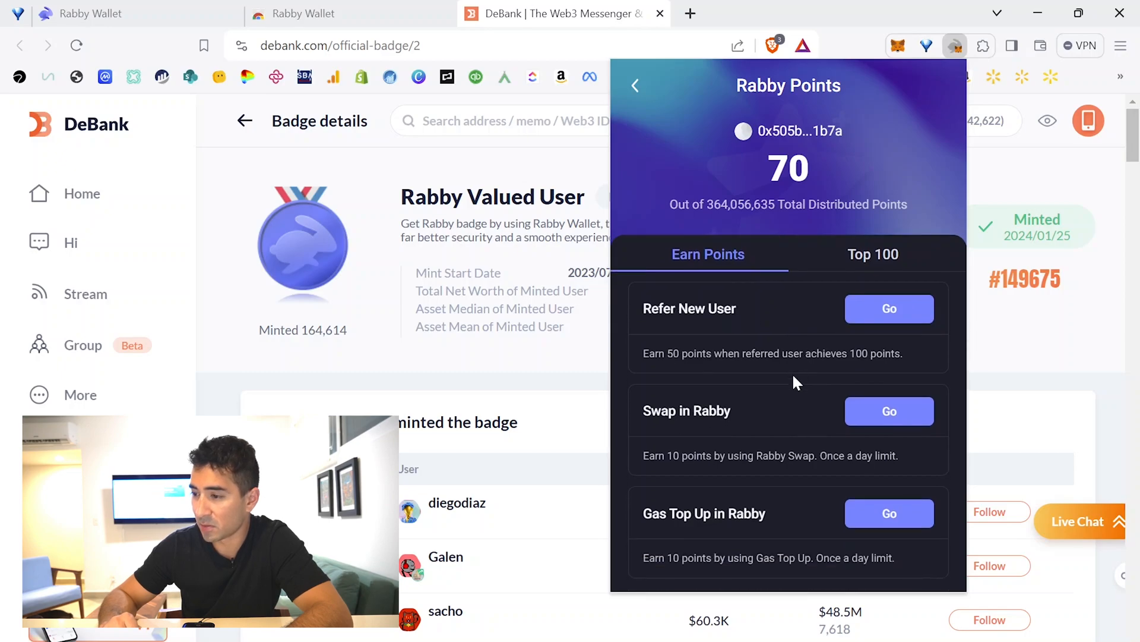
Start the daily swap task and get a Wrap Contract quote for .01 MATIC to WMATIC
double_click(687, 411)
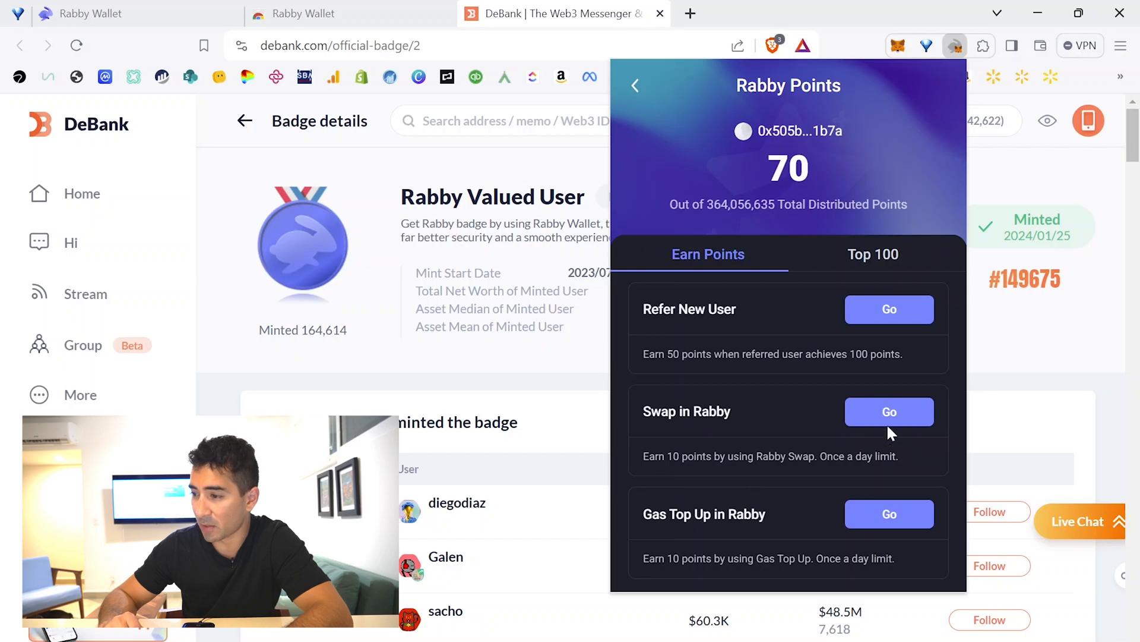
click(889, 412)
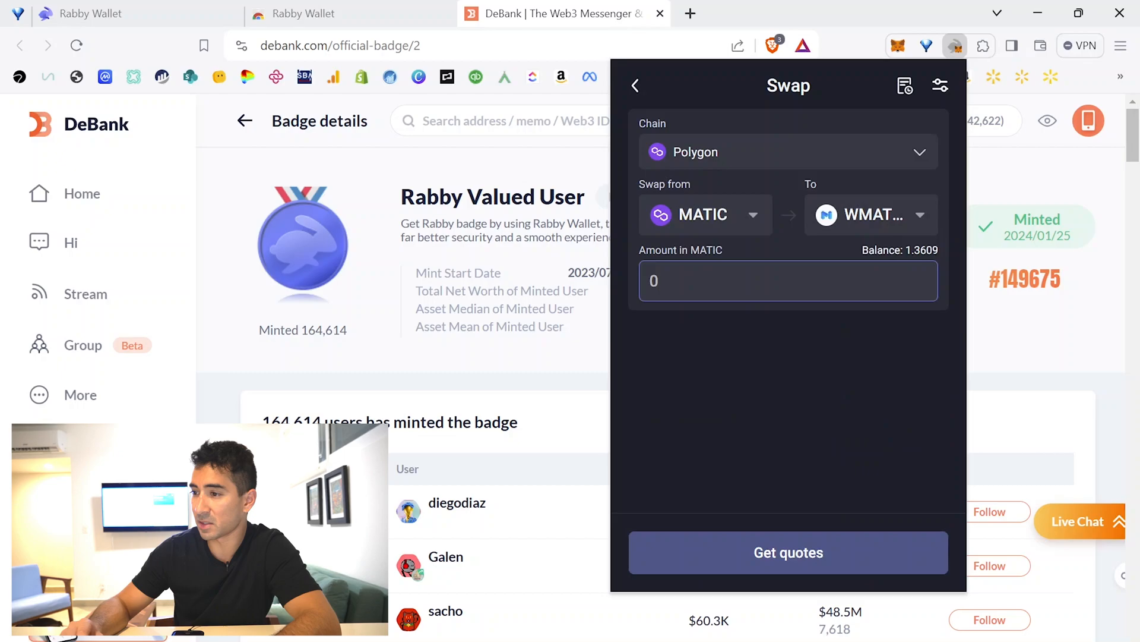
text(.)
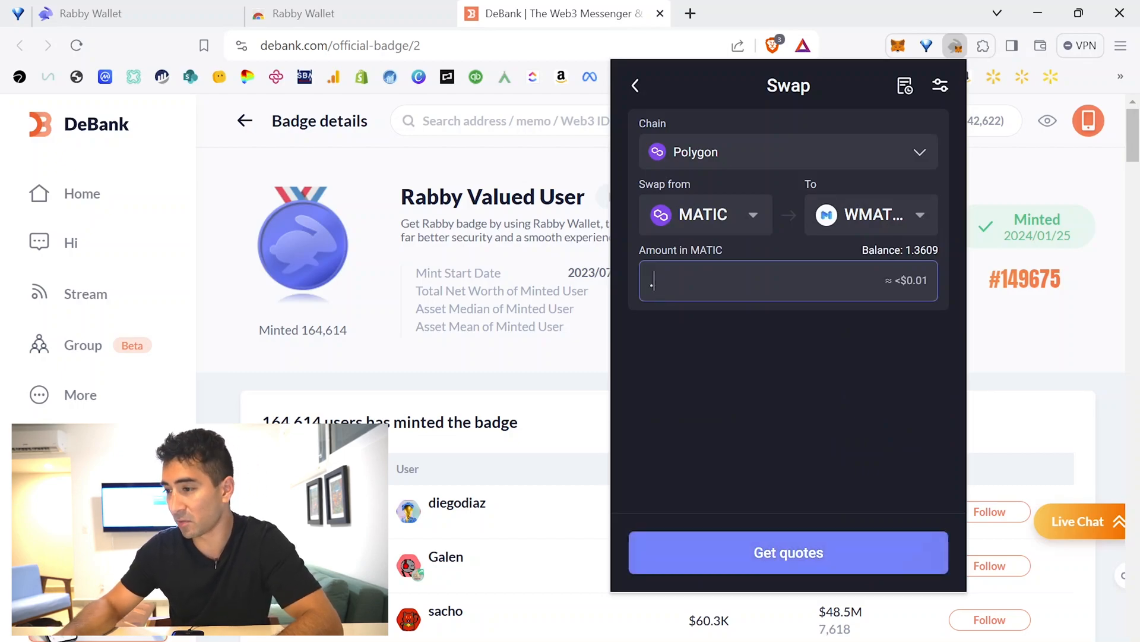
text(01)
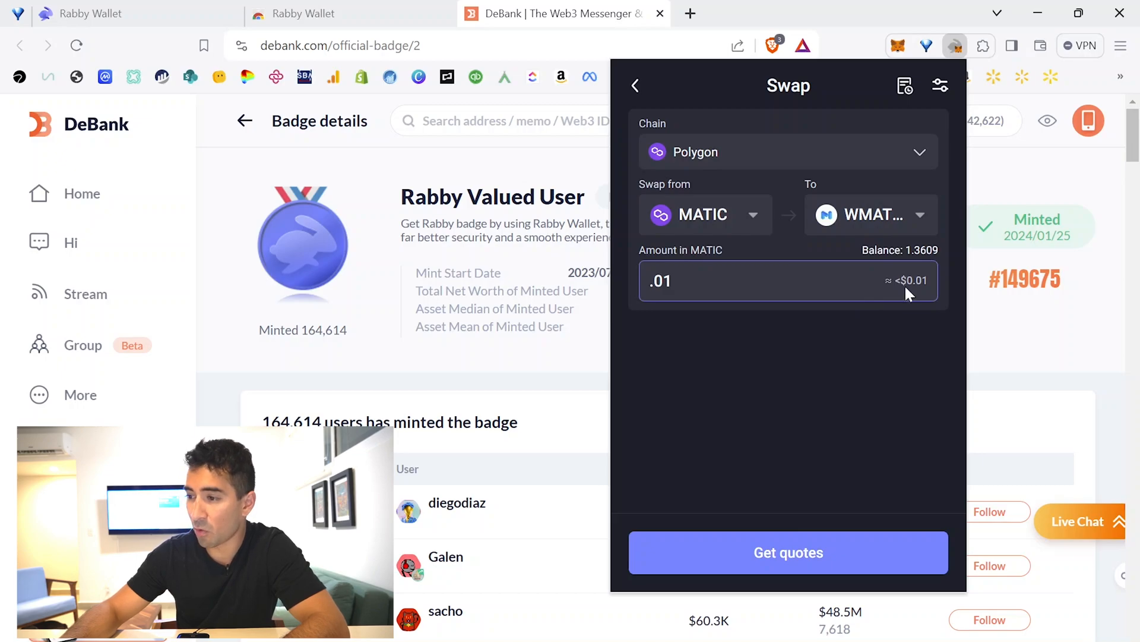
click(788, 553)
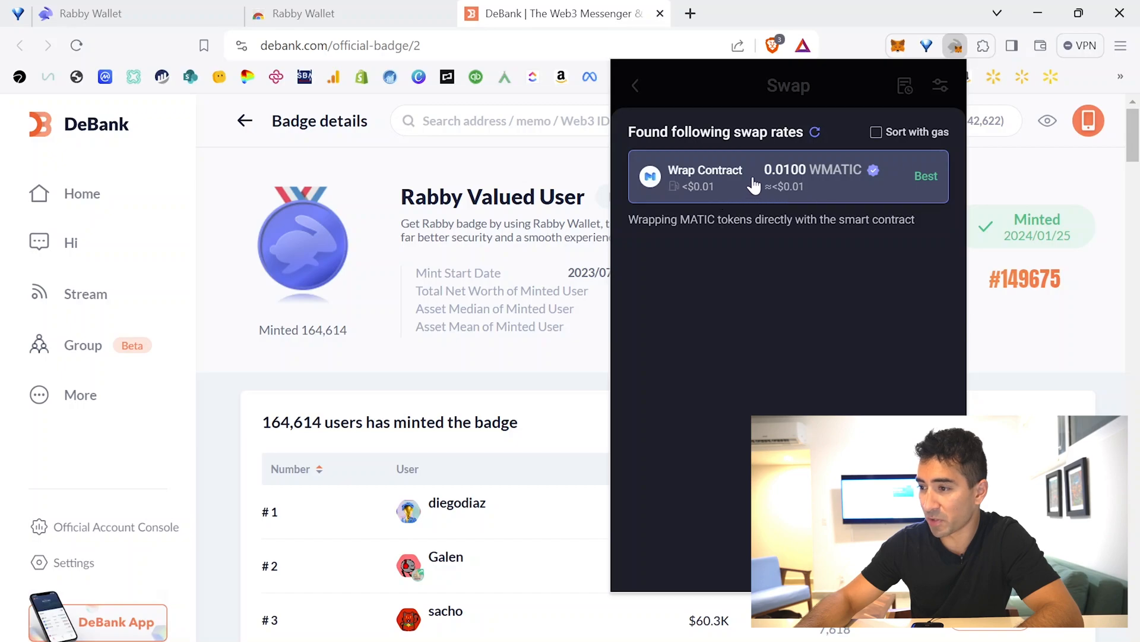
click(788, 176)
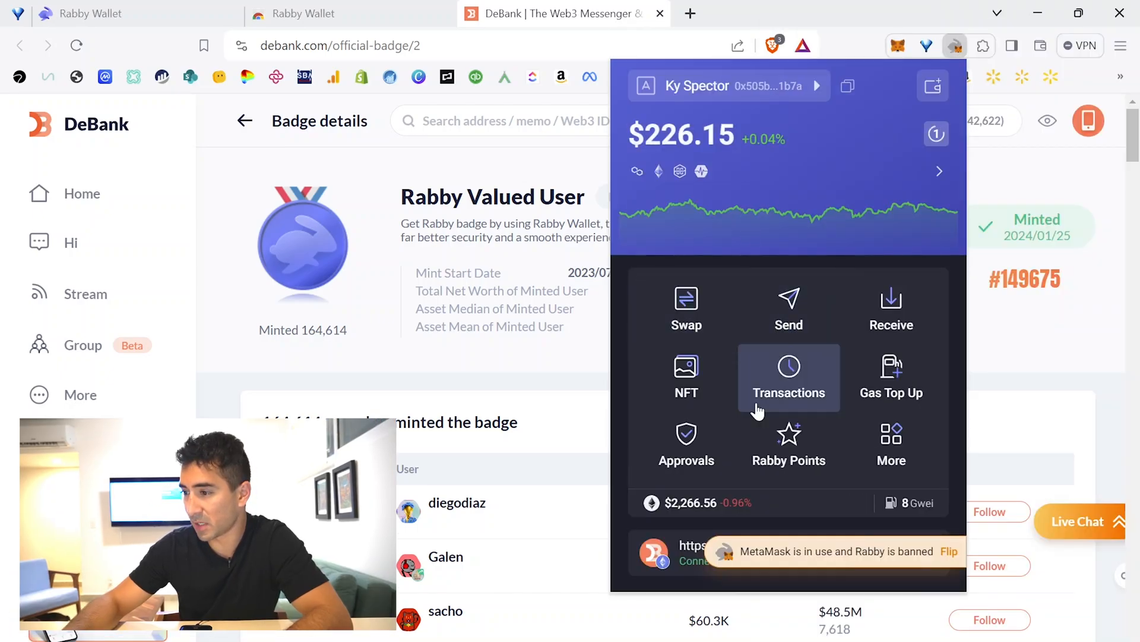
Check Rabby Points, return to the overview, and enter .01 MATIC on the swap screen
click(789, 443)
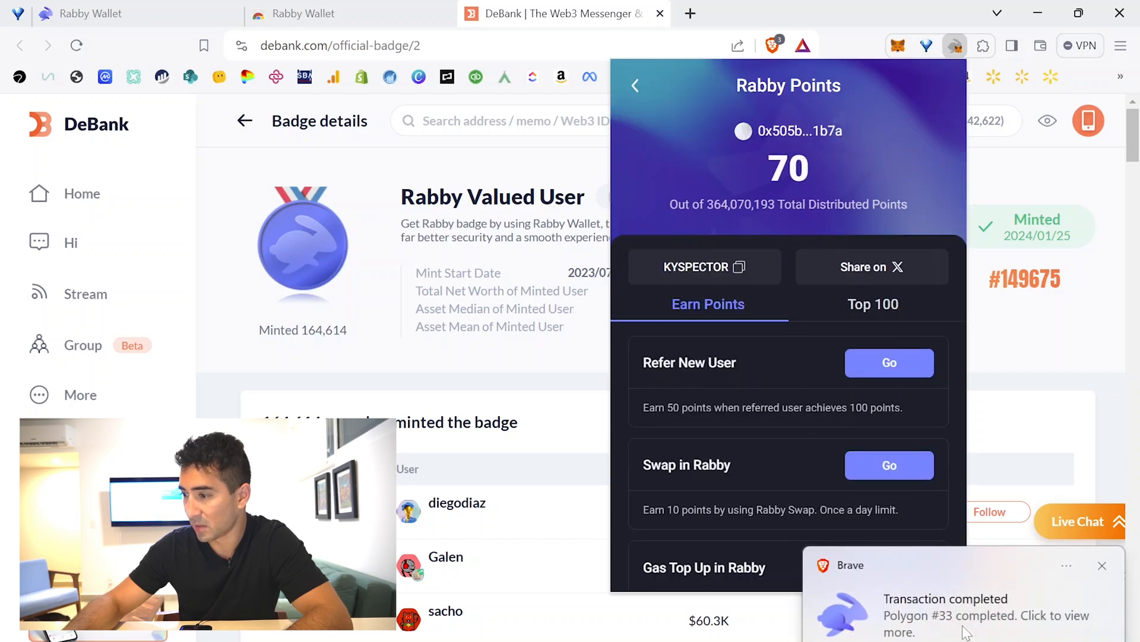
click(635, 86)
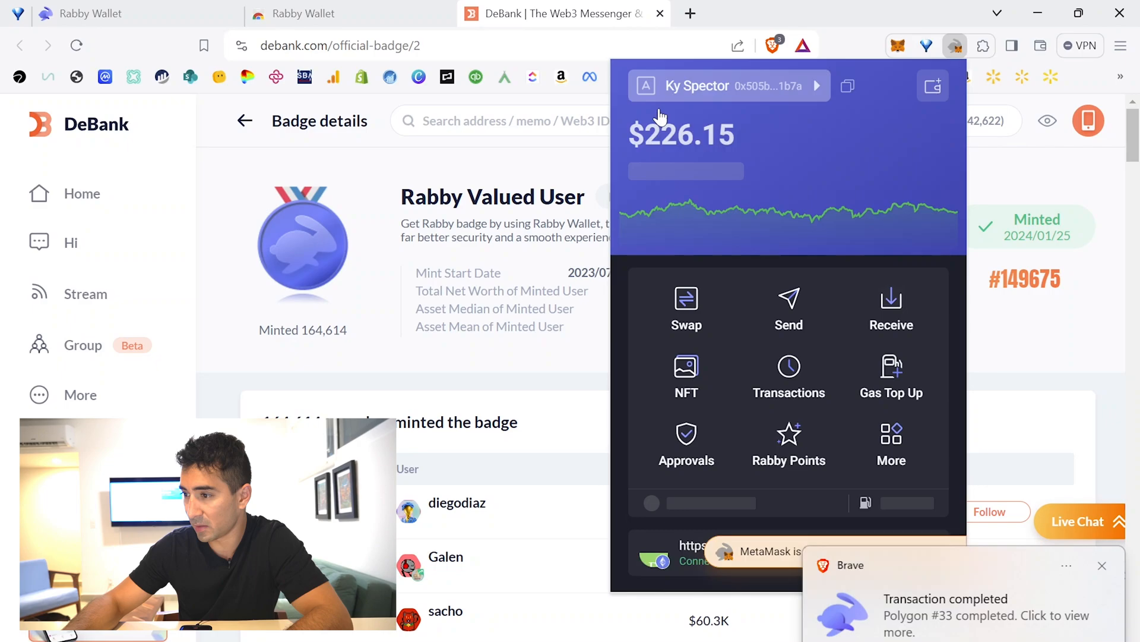
click(789, 434)
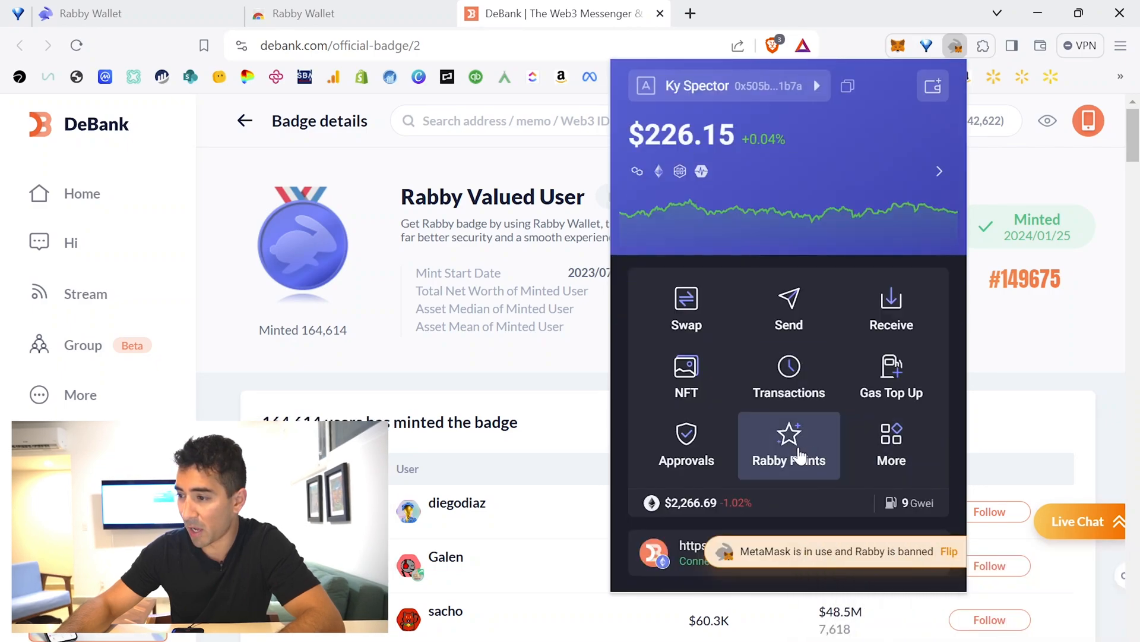
mouse_move(786, 460)
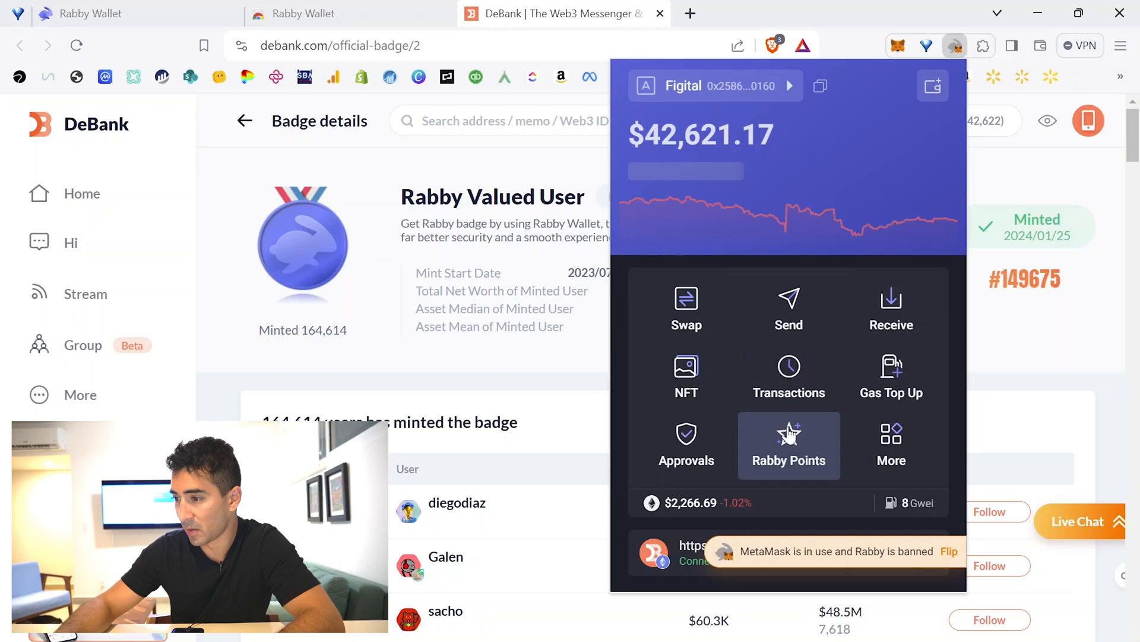
click(686, 308)
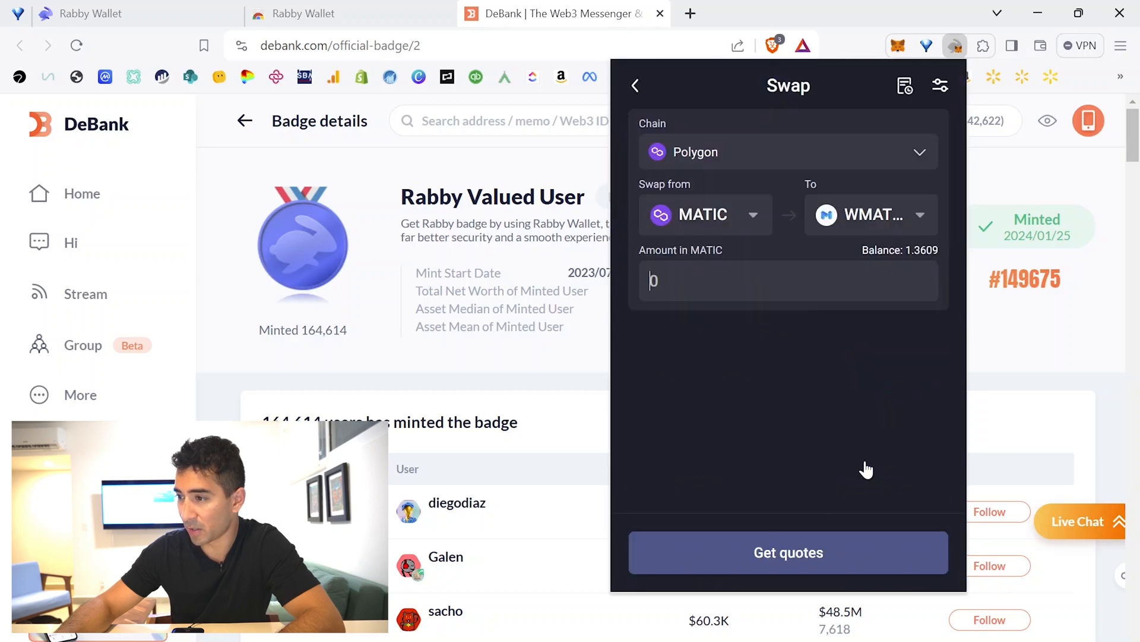
text(.01)
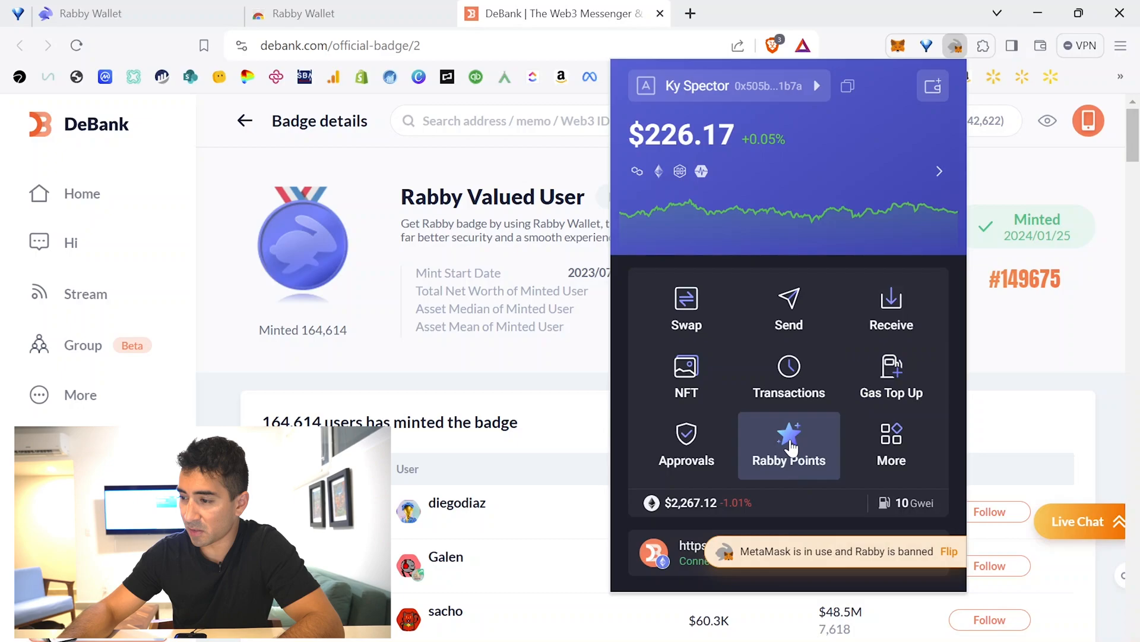
Open Rabby Points in the extension popup to check the rewards
click(788, 445)
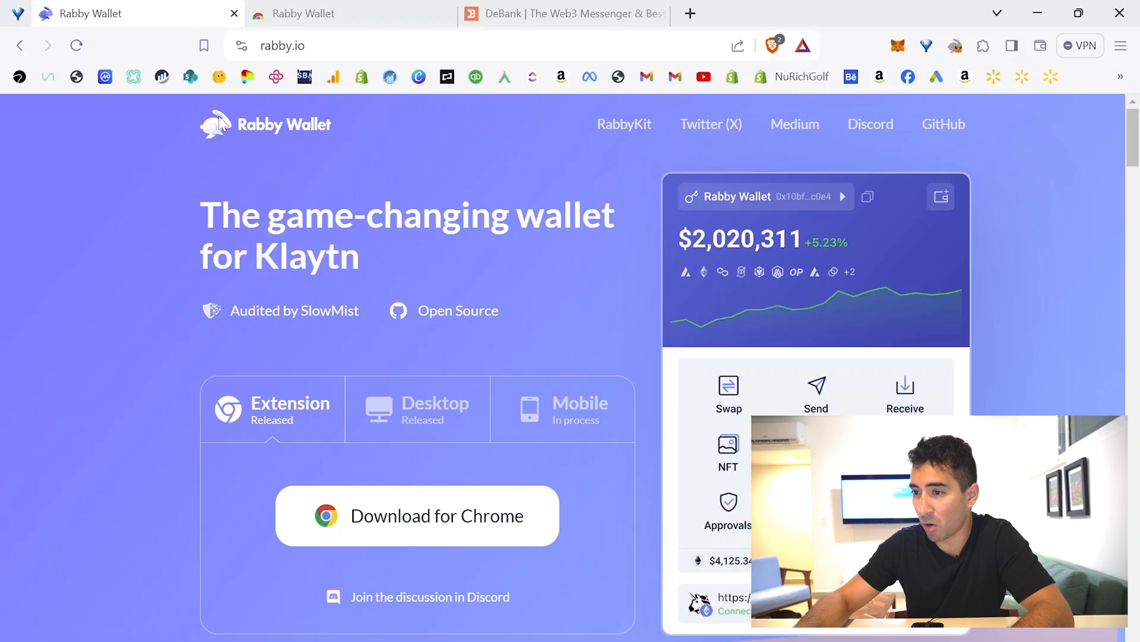
click(417, 408)
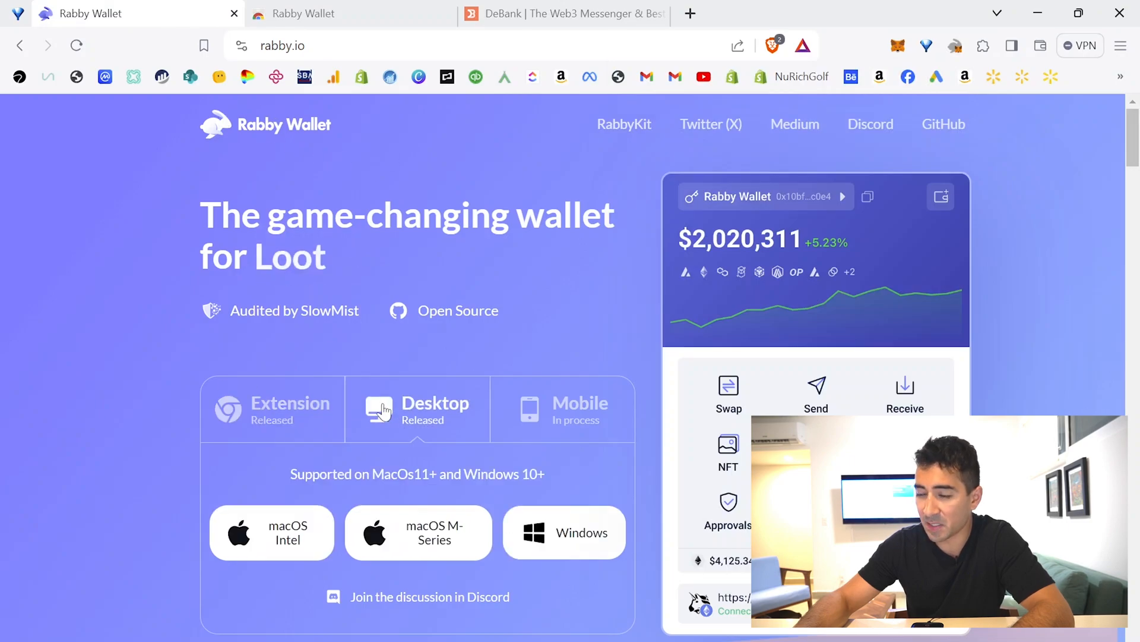
mouse_move(411, 425)
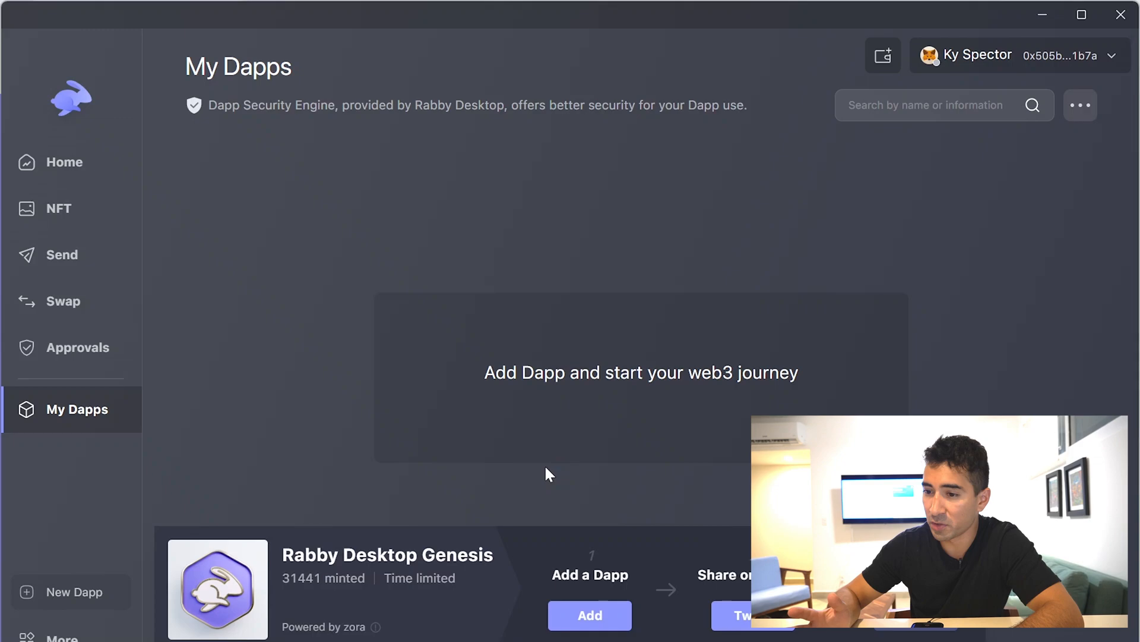
mouse_move(643, 147)
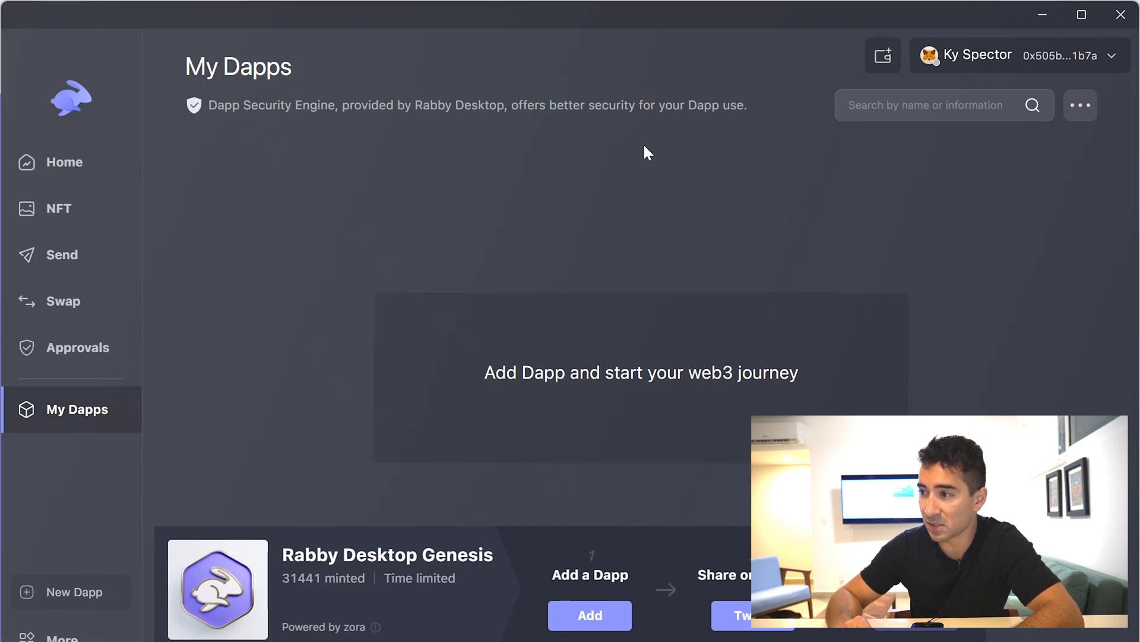
mouse_move(720, 196)
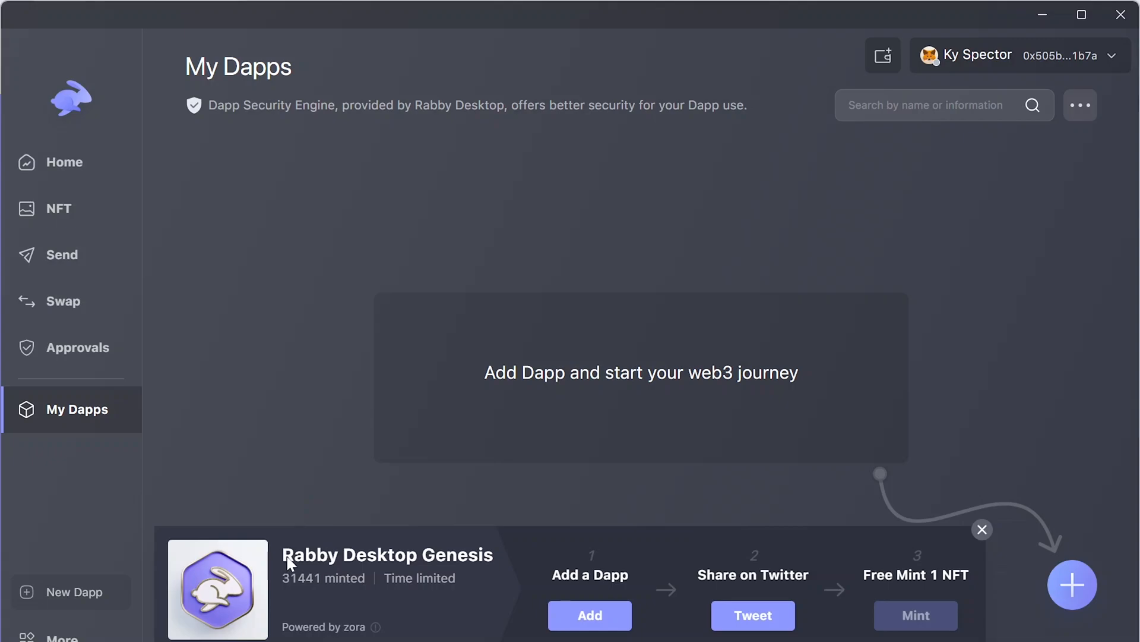
mouse_move(477, 561)
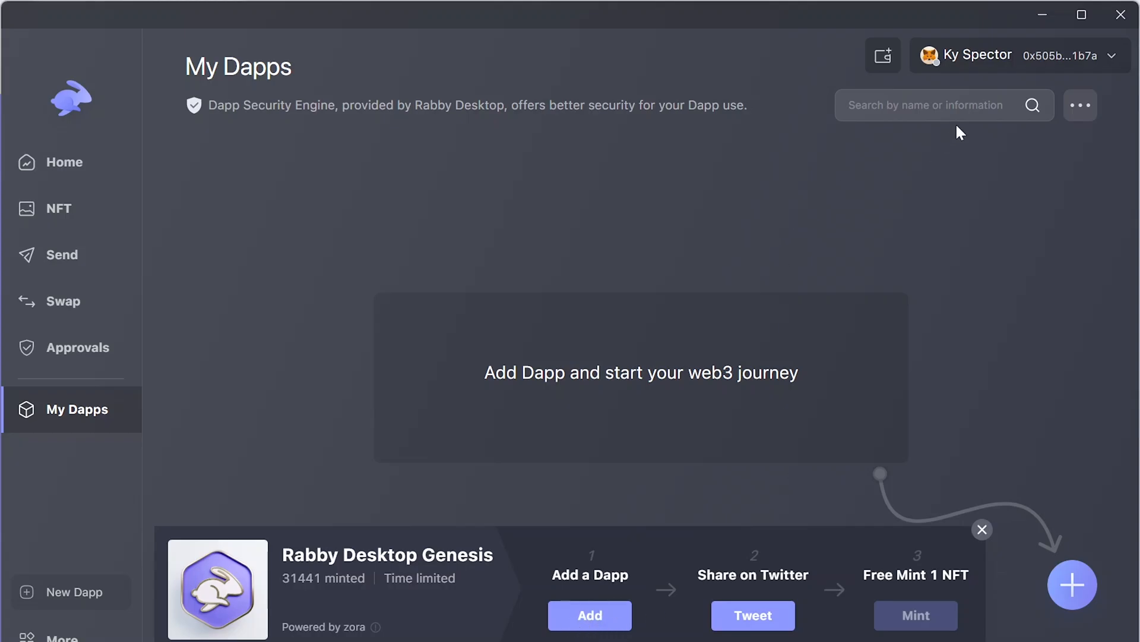
Open the Add a new Dapp dialog from the empty My Dapps page
click(1072, 584)
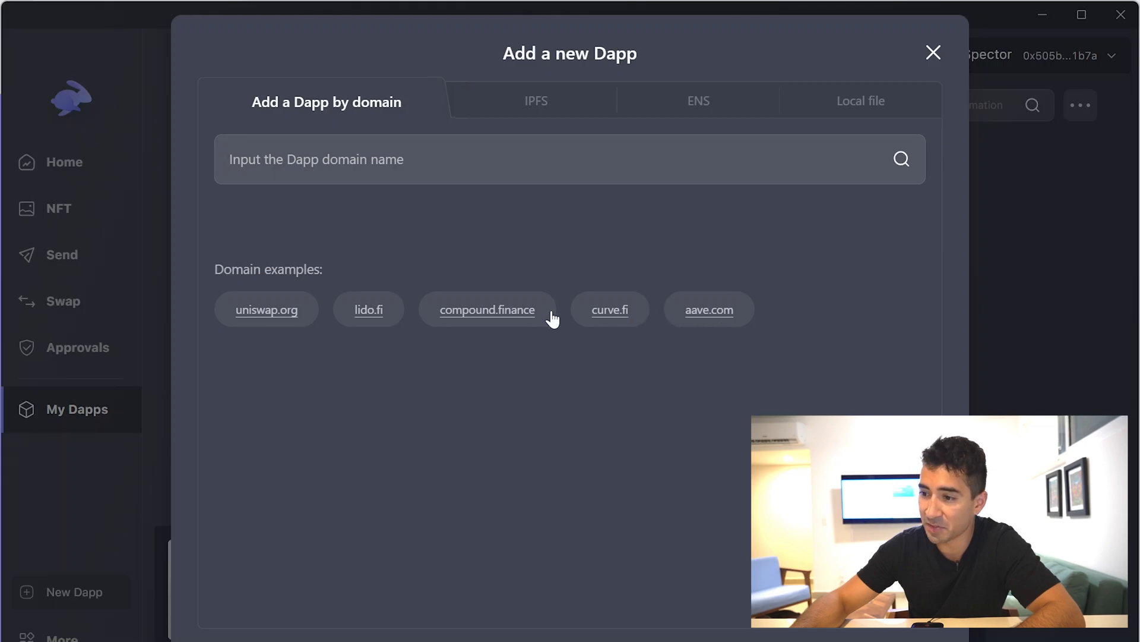
Add aave.com as a Dapp, open it once, then close its tab
click(709, 309)
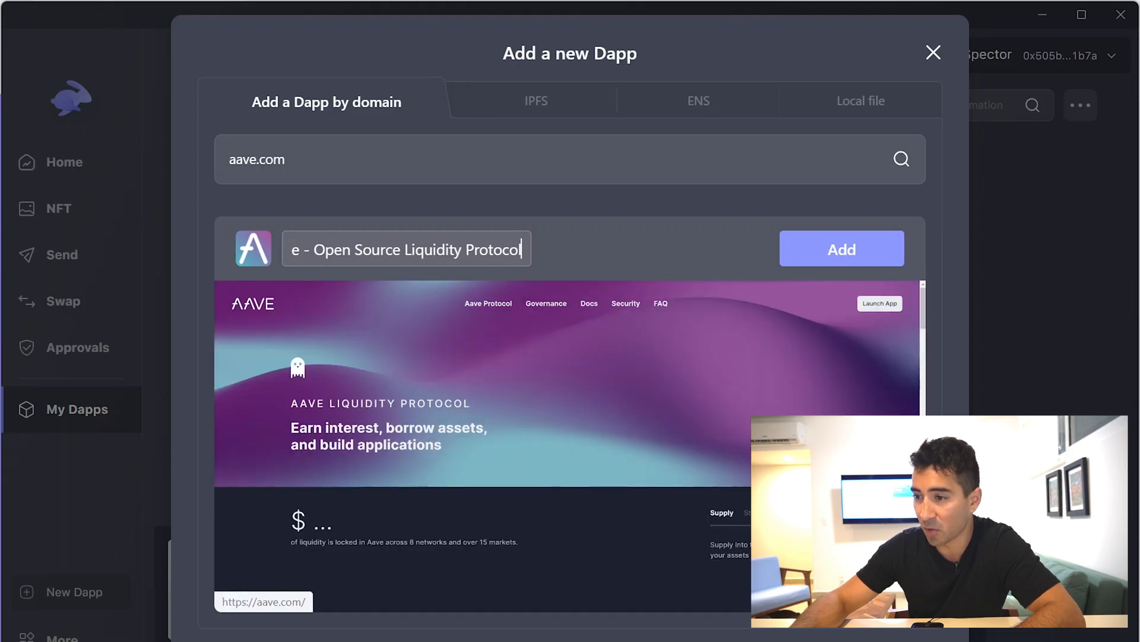
click(842, 248)
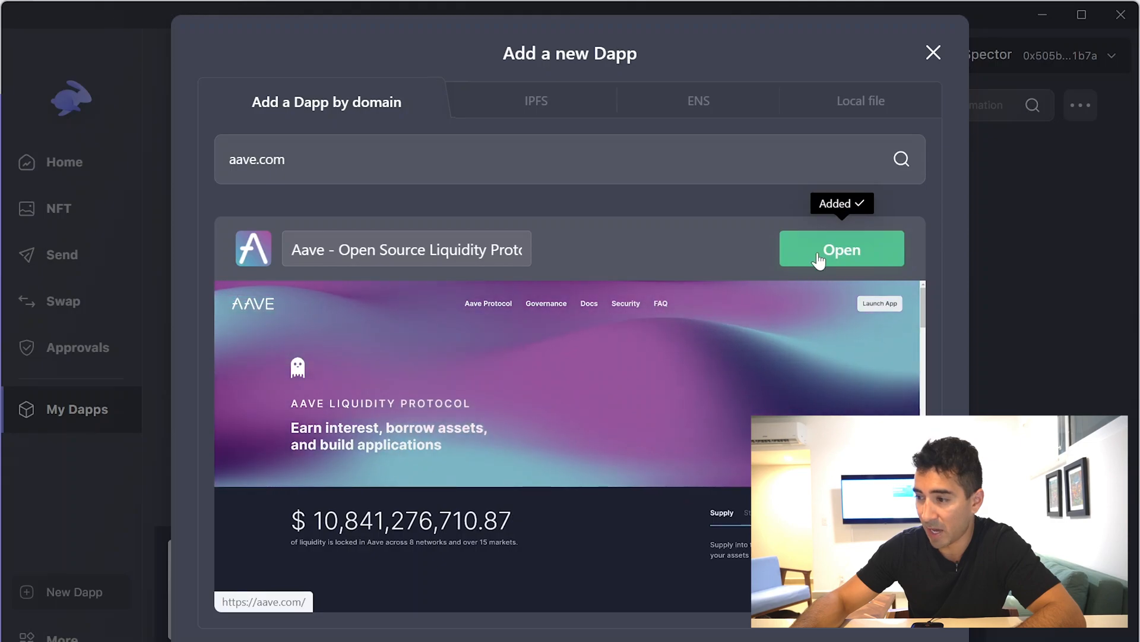
click(843, 249)
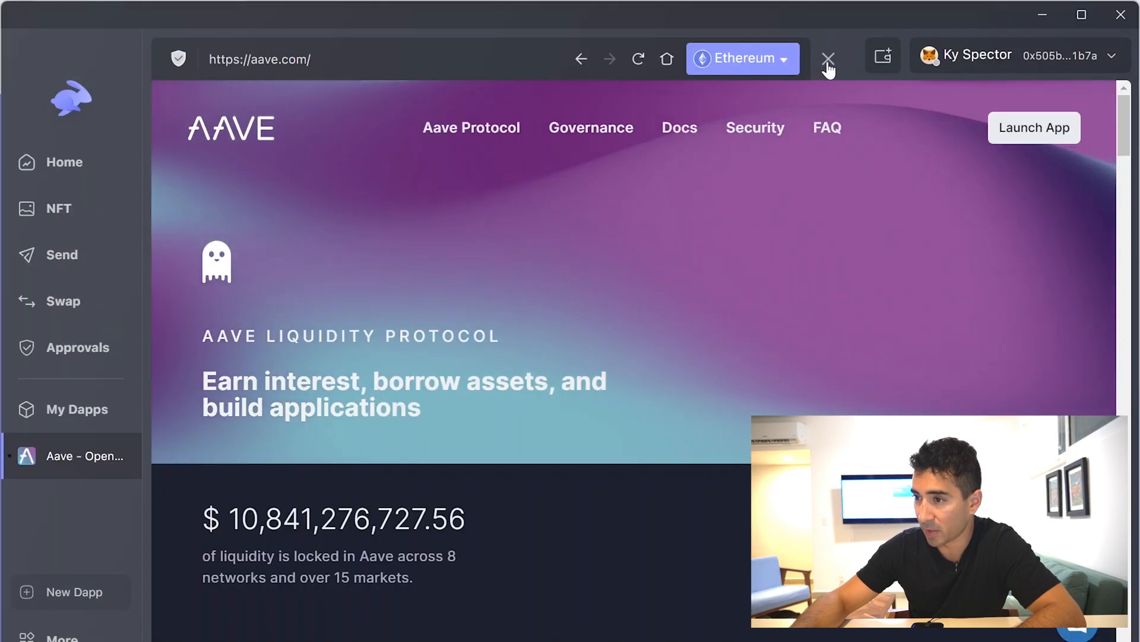
click(828, 57)
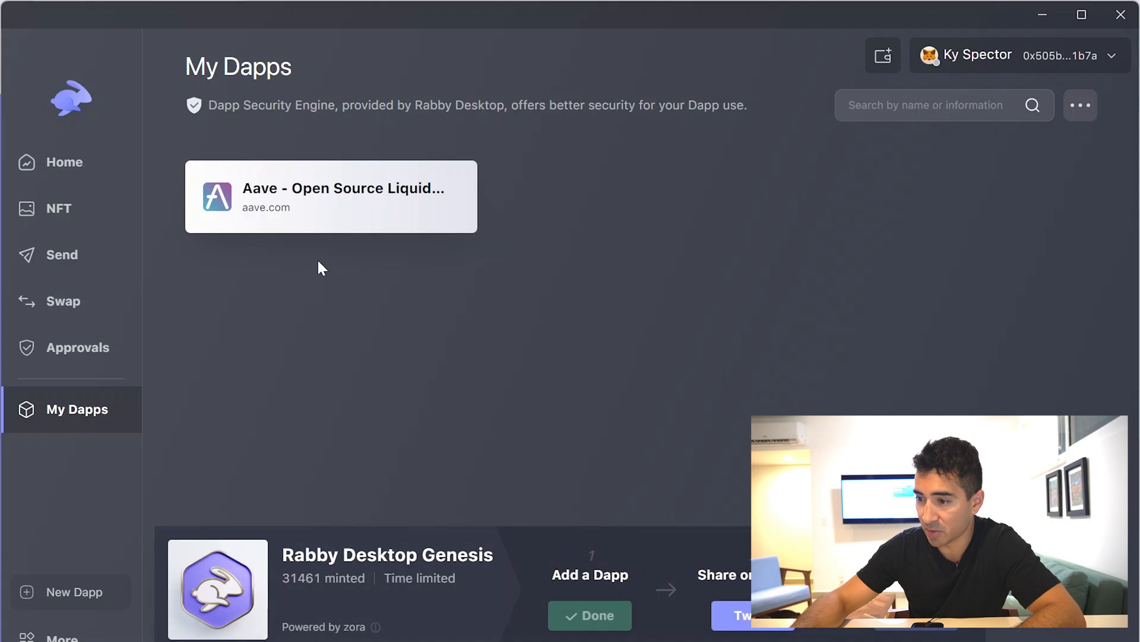
mouse_move(299, 229)
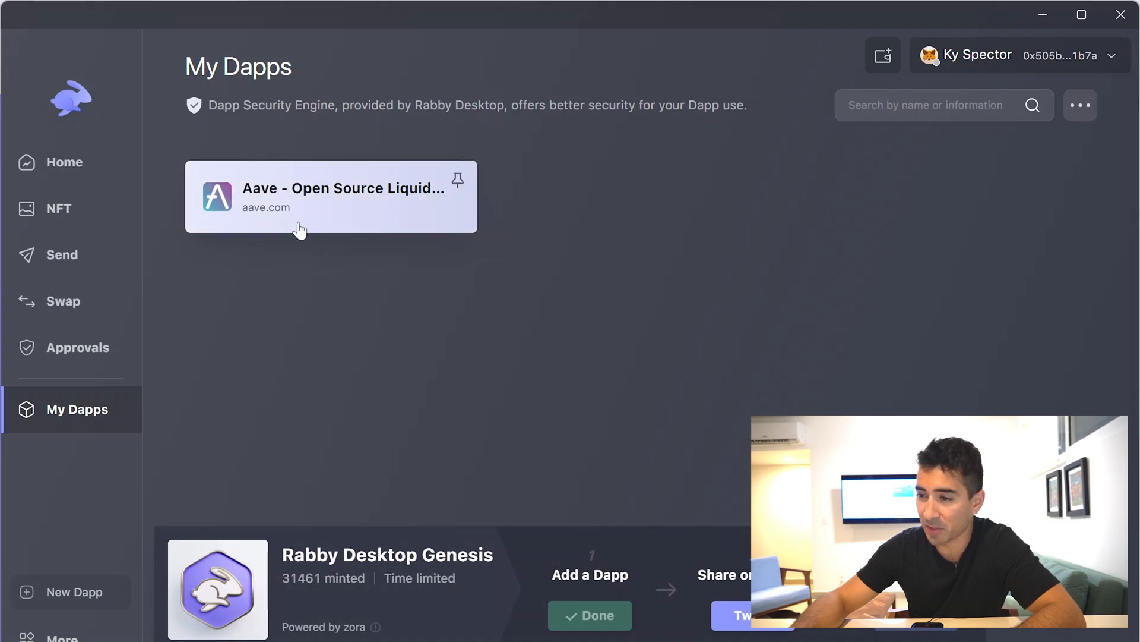
mouse_move(359, 396)
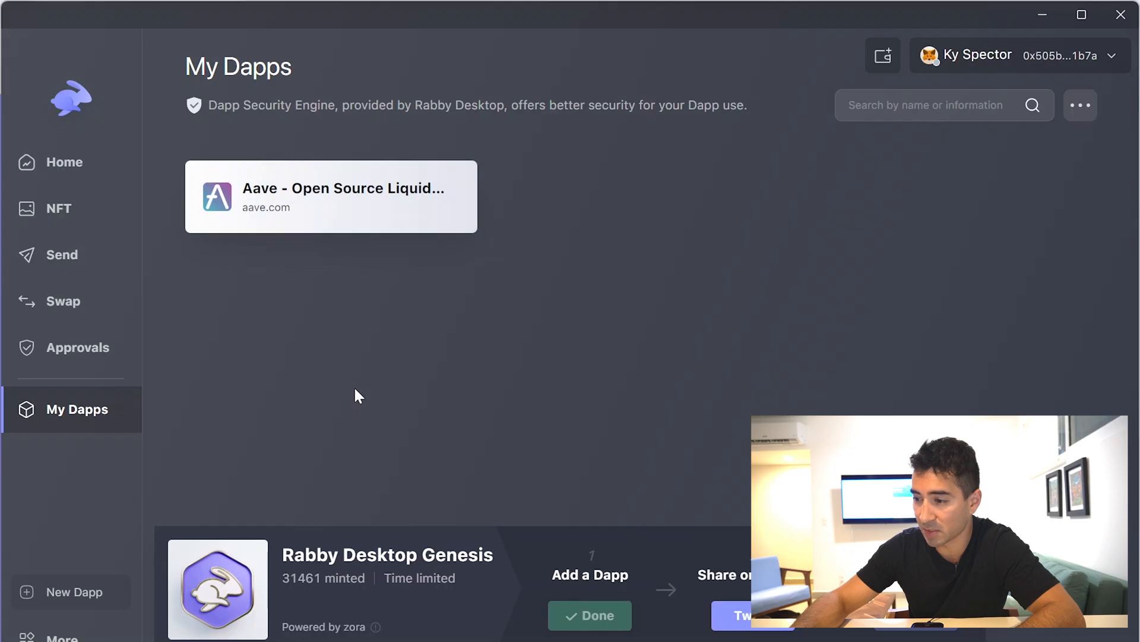
Post the Genesis NFT claim tweet, then start the free NFT mint
click(746, 631)
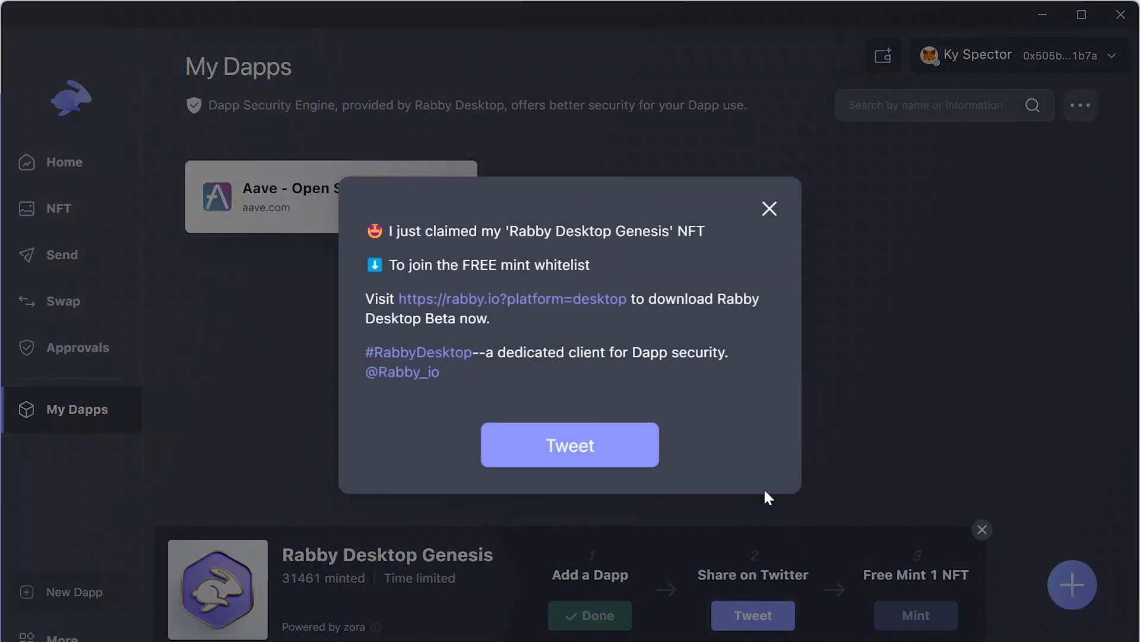
click(769, 208)
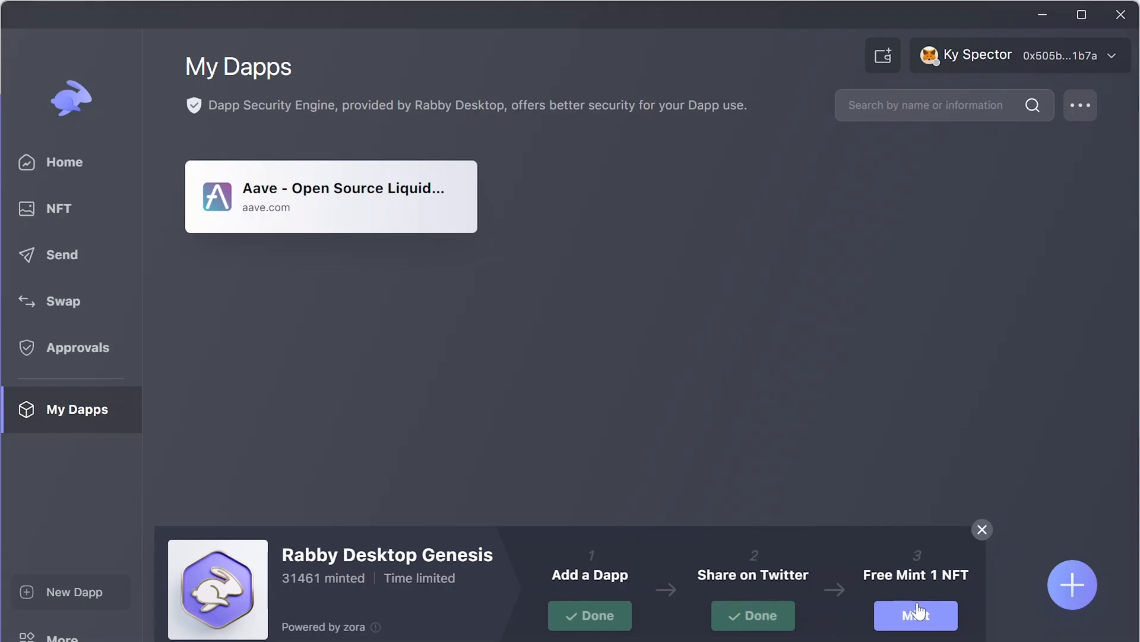
click(915, 631)
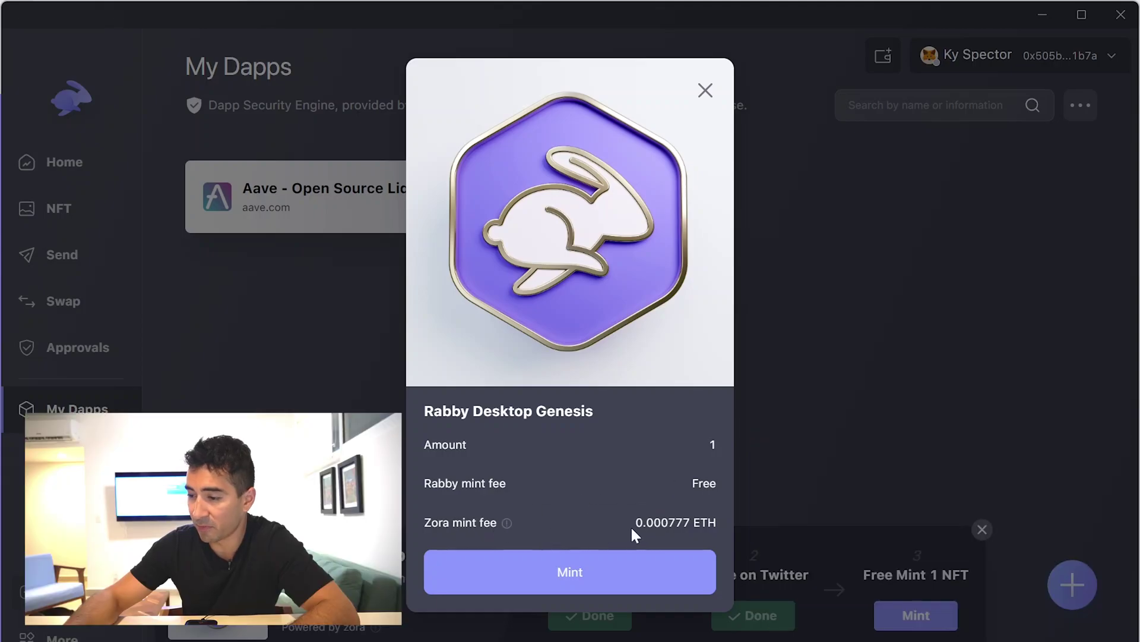
Submit the Genesis mint, connect MetaMask Mobile, and send the 0.0008 ETH transaction for signing
click(569, 571)
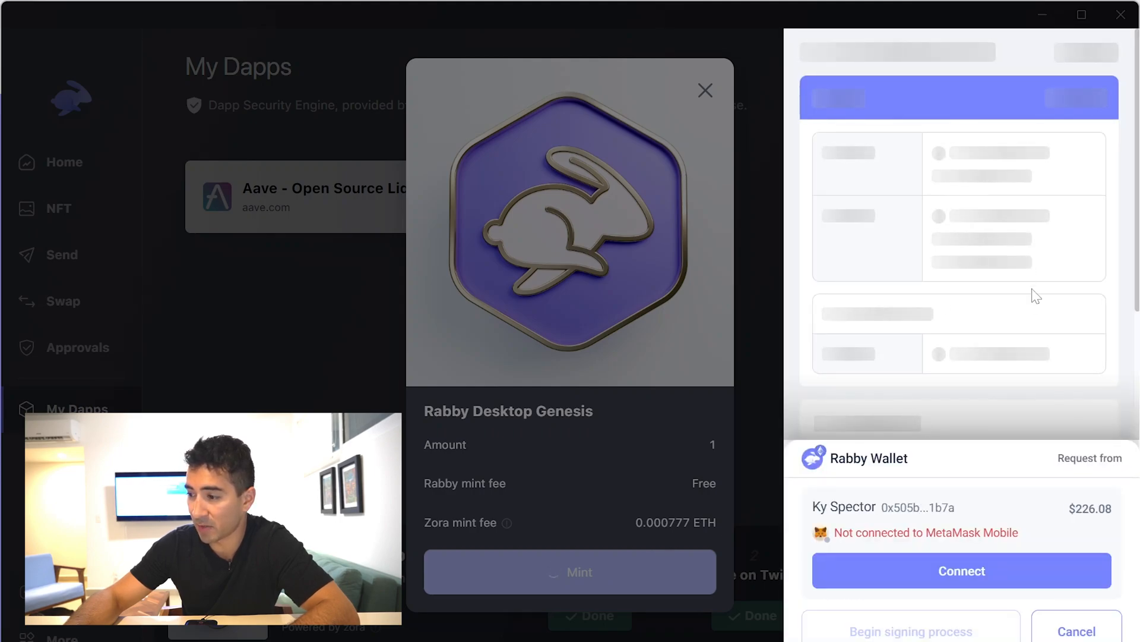
click(962, 570)
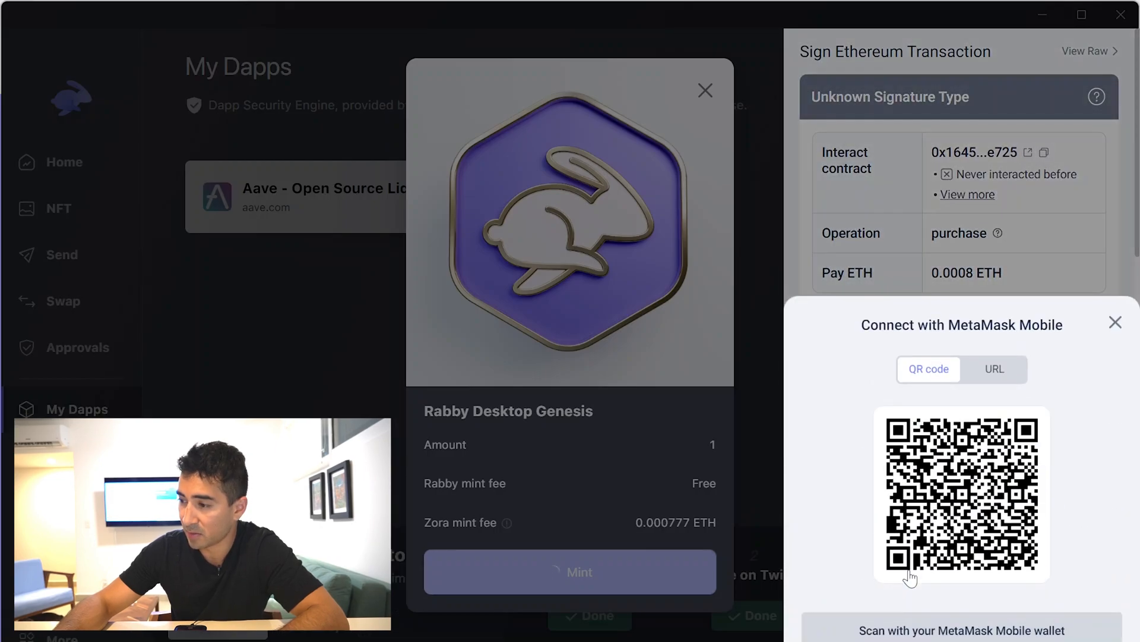
mouse_move(860, 334)
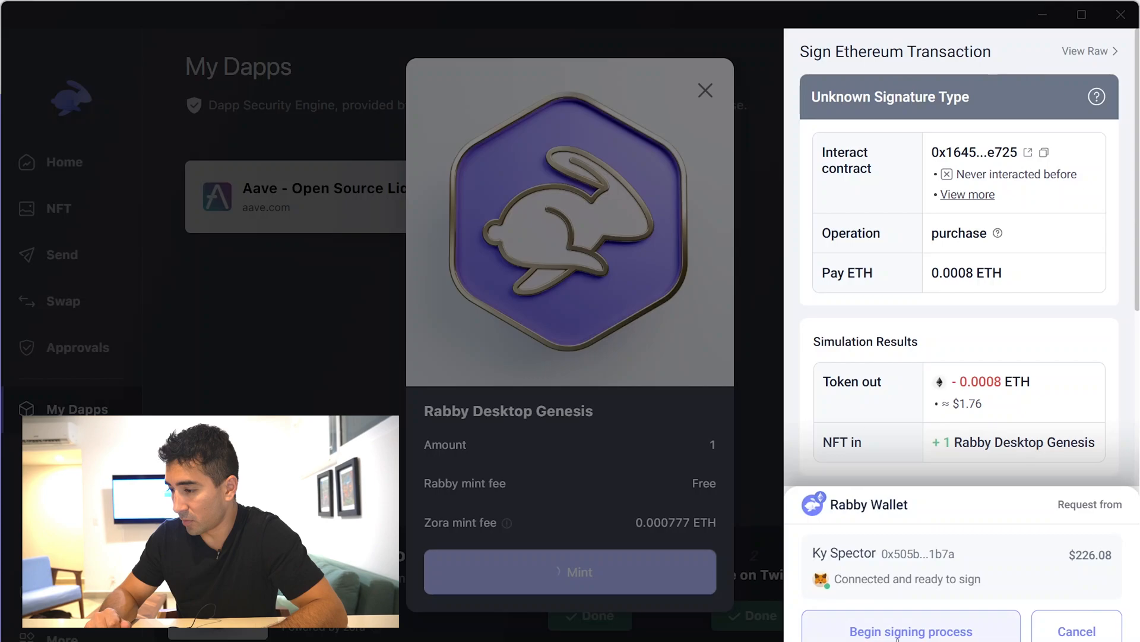
click(910, 630)
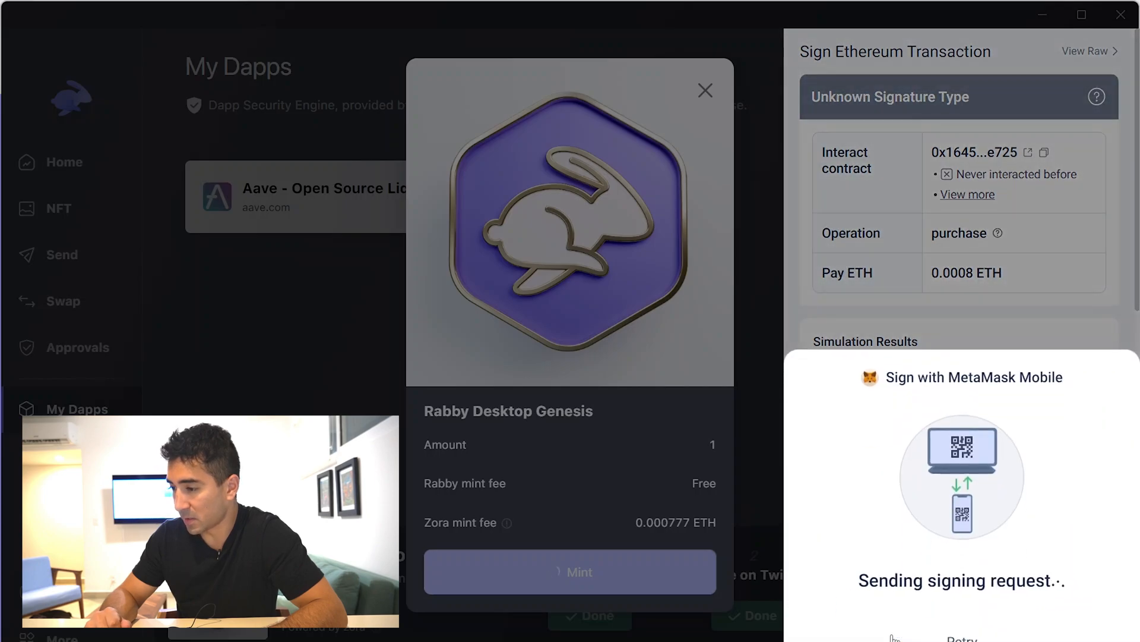